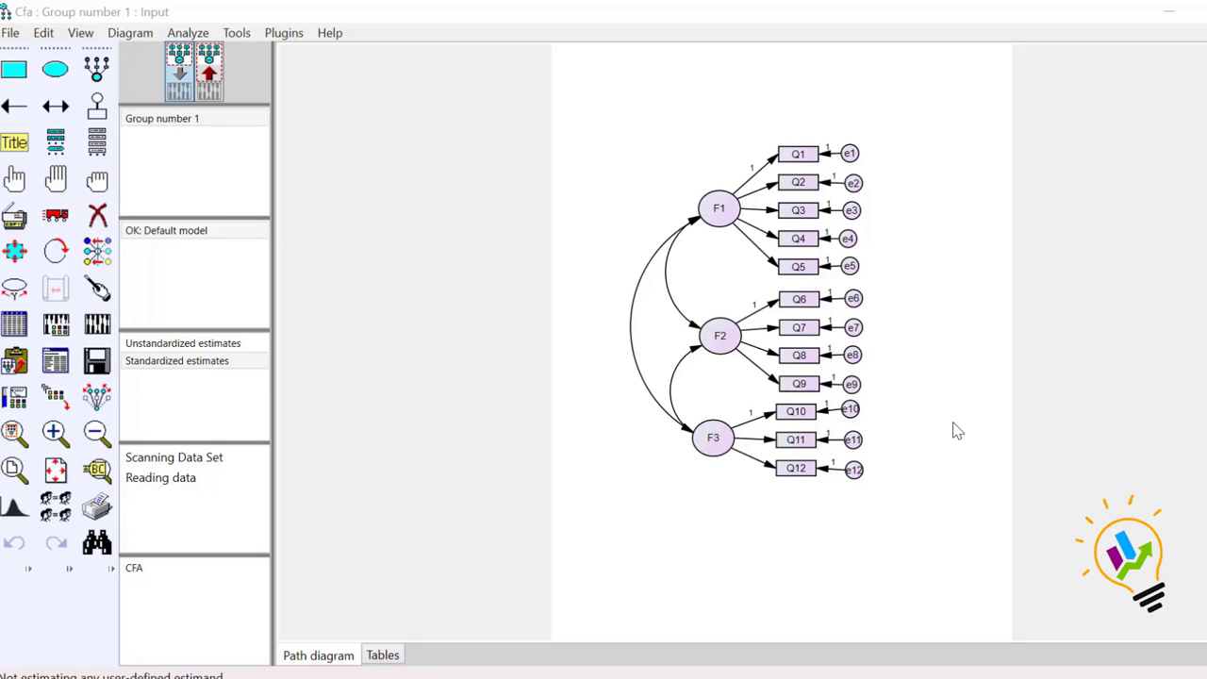
mouse_move(887, 250)
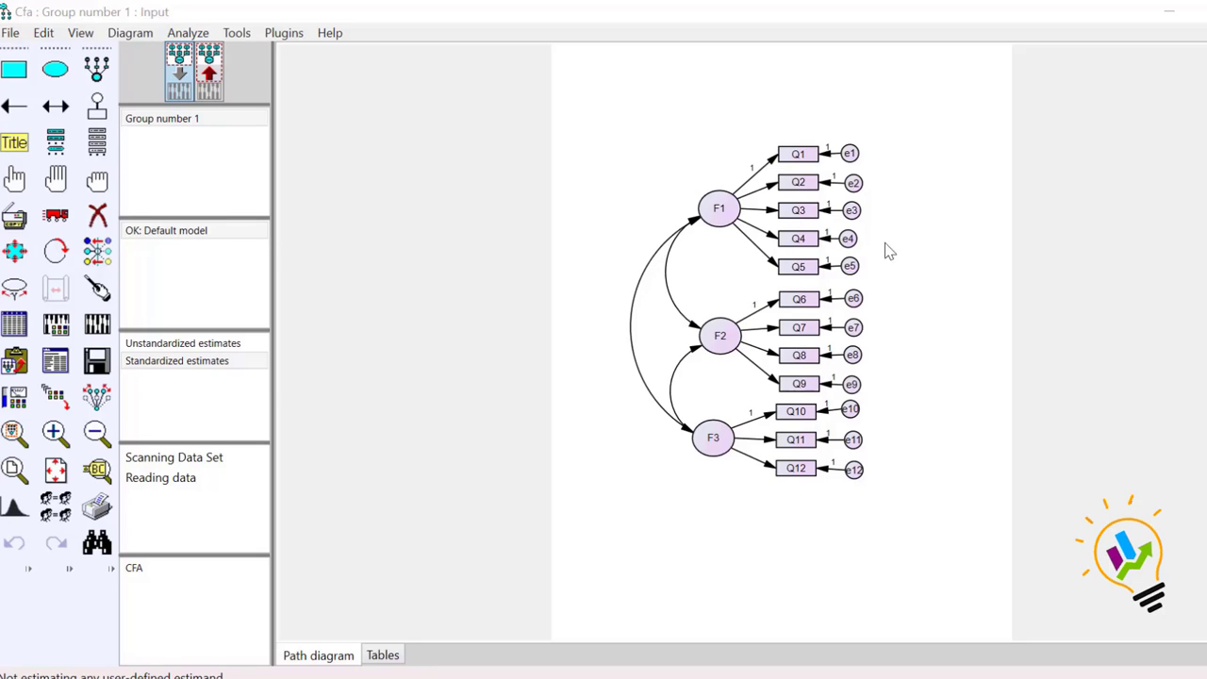
Turn on tests for normality and outliers, then estimate the CFA model.
click(797, 469)
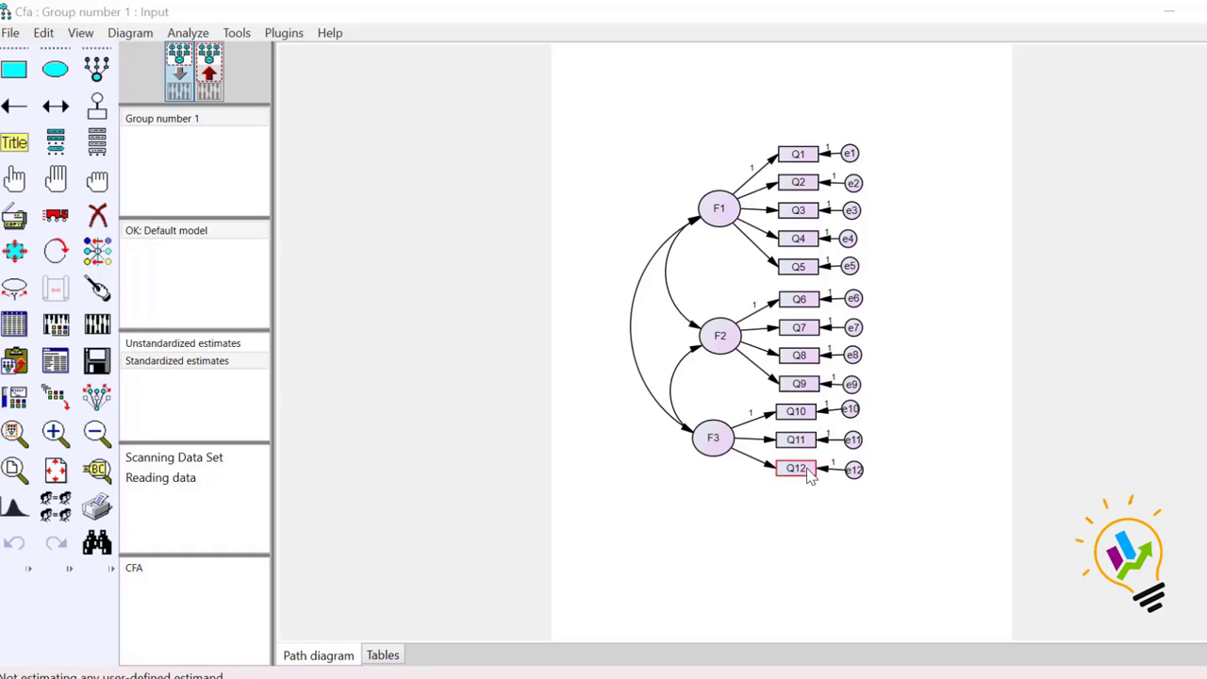
mouse_move(905, 240)
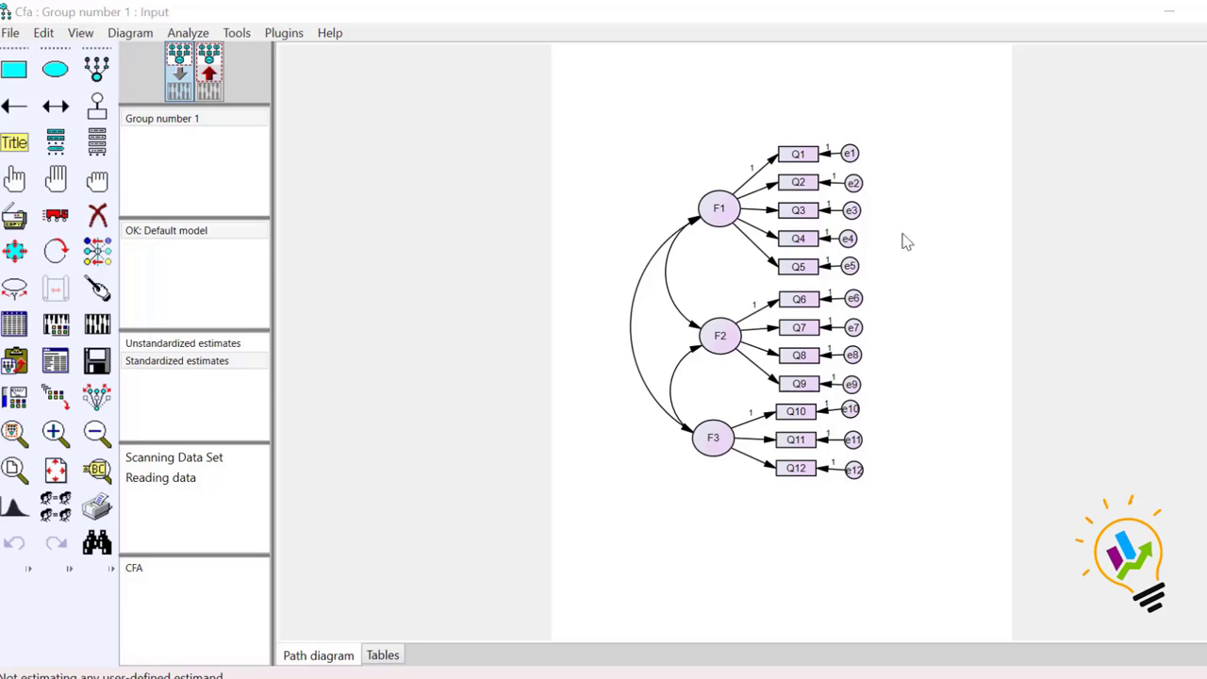
mouse_move(897, 430)
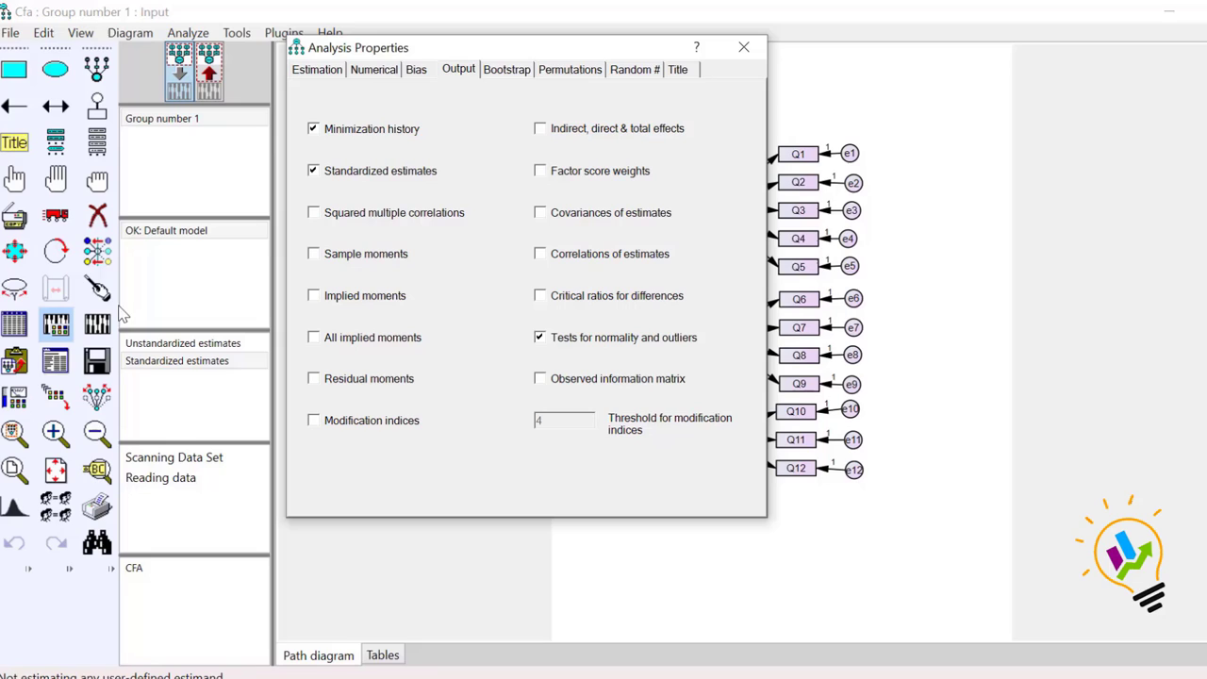
mouse_move(582, 314)
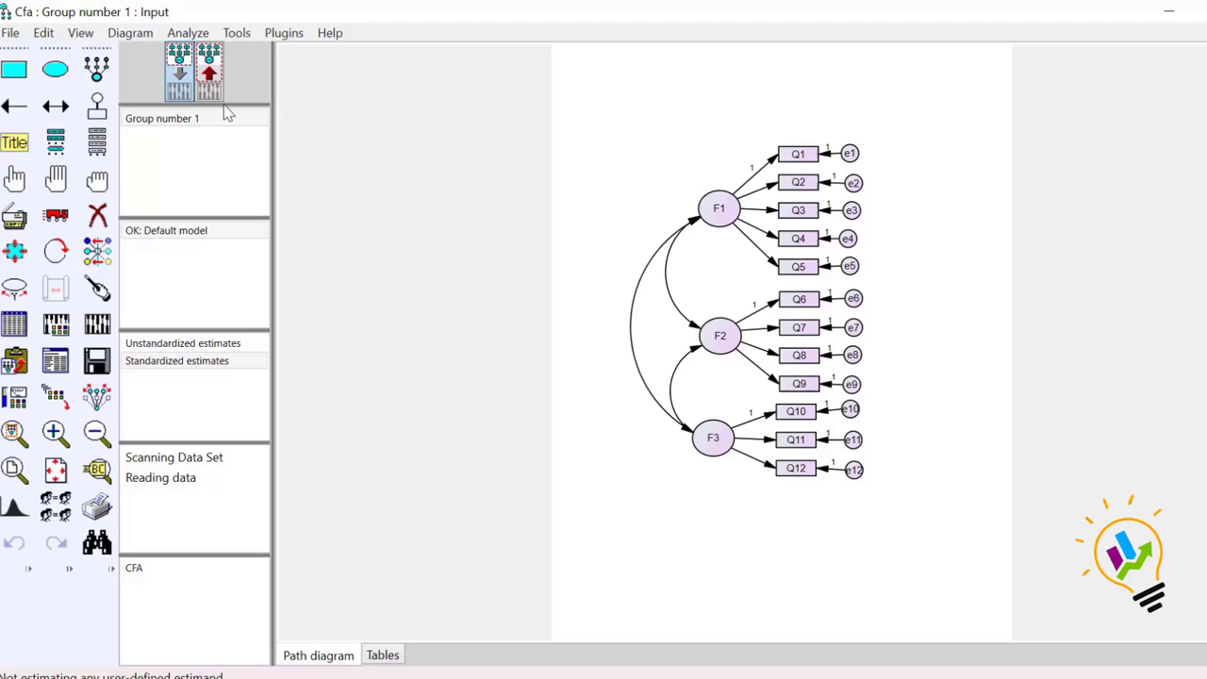
click(208, 73)
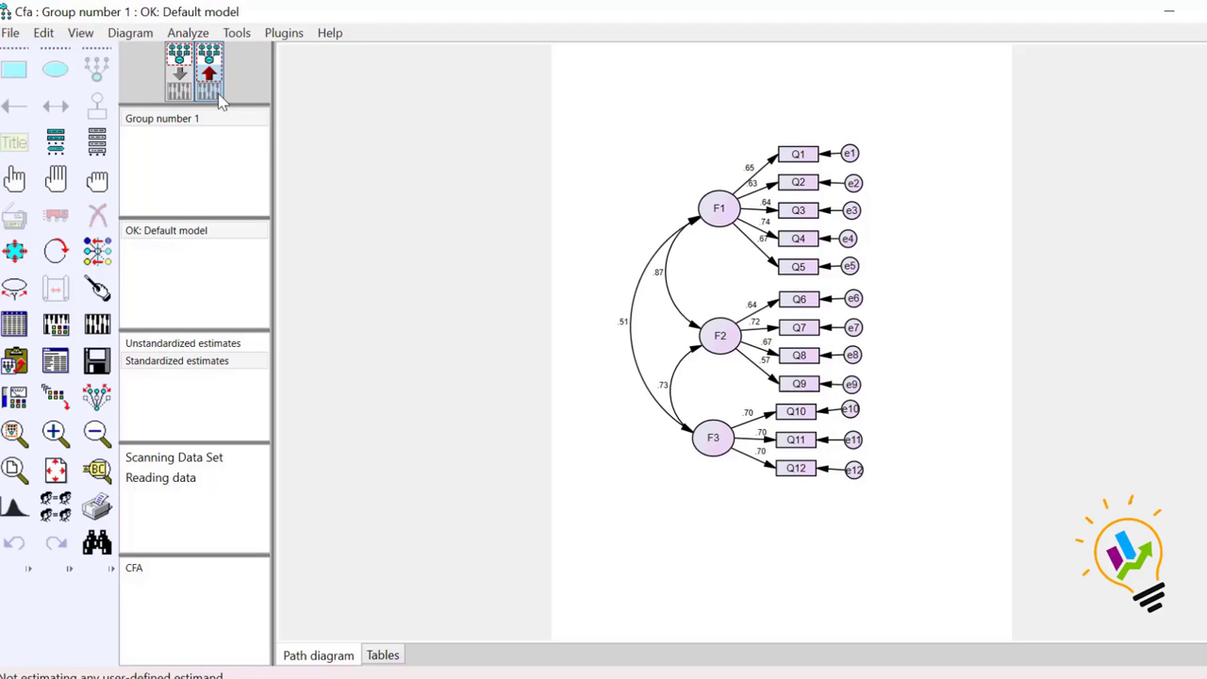
mouse_move(54, 360)
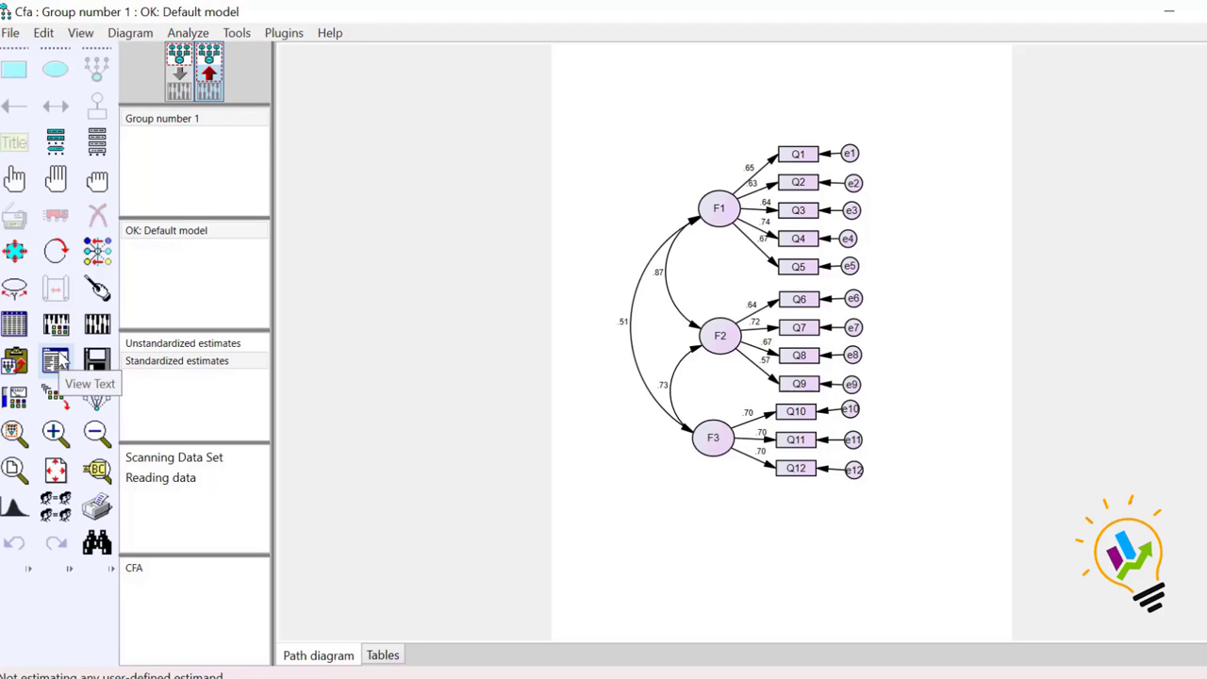
Review the model fit (CMIN/DF 2.545, CFI .945) and expand the variable summary.
click(55, 360)
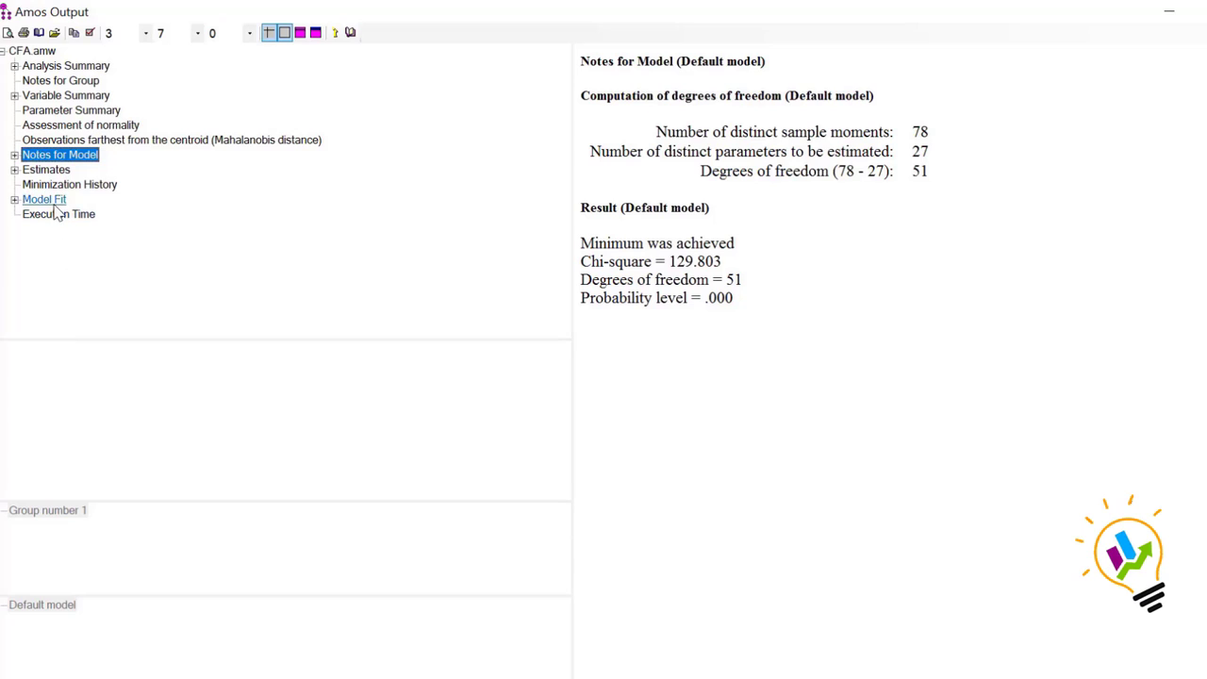
click(43, 199)
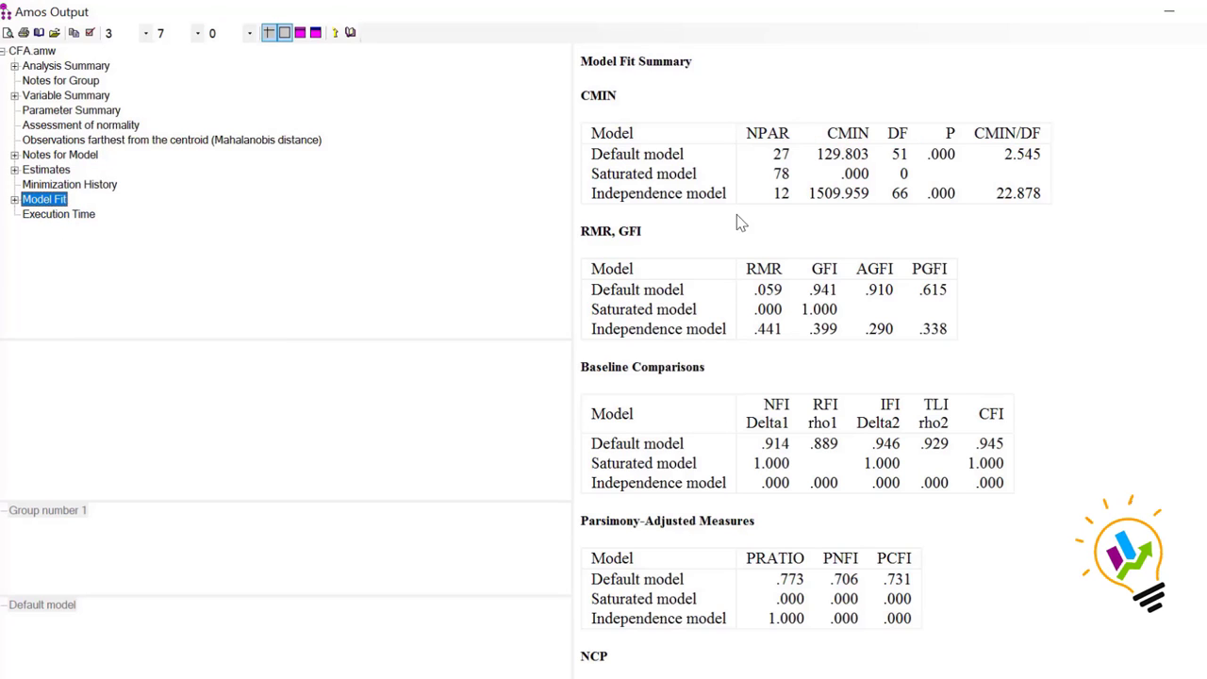
mouse_move(1009, 375)
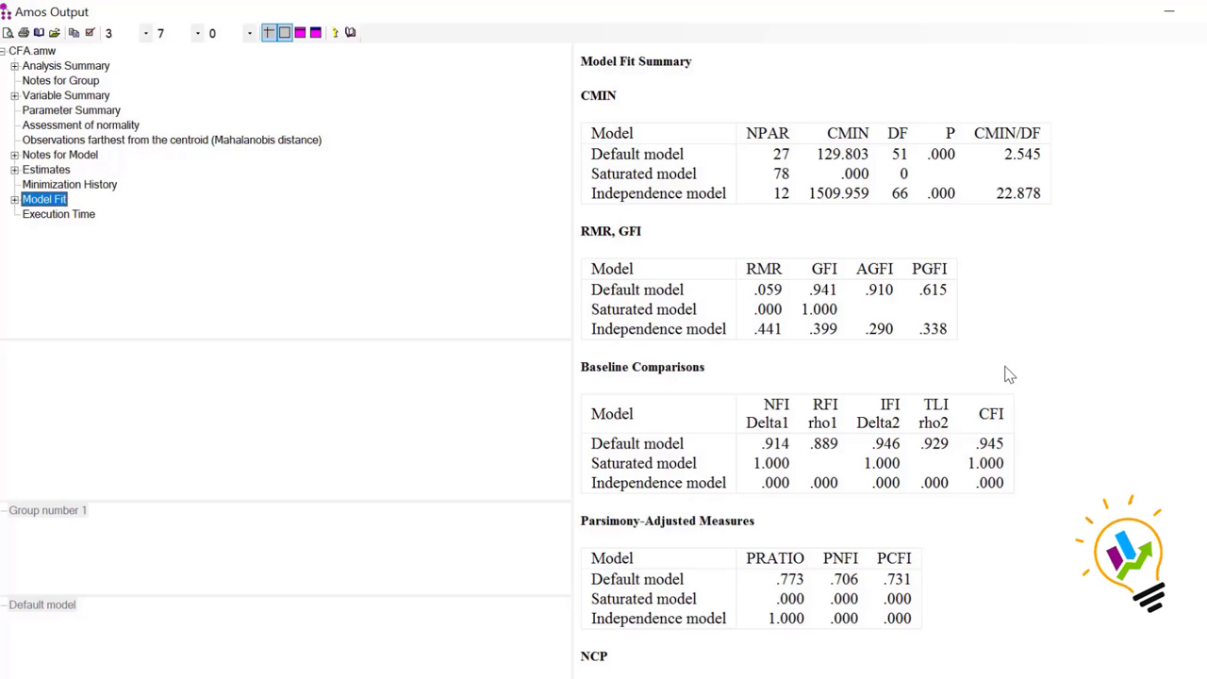
mouse_move(19, 113)
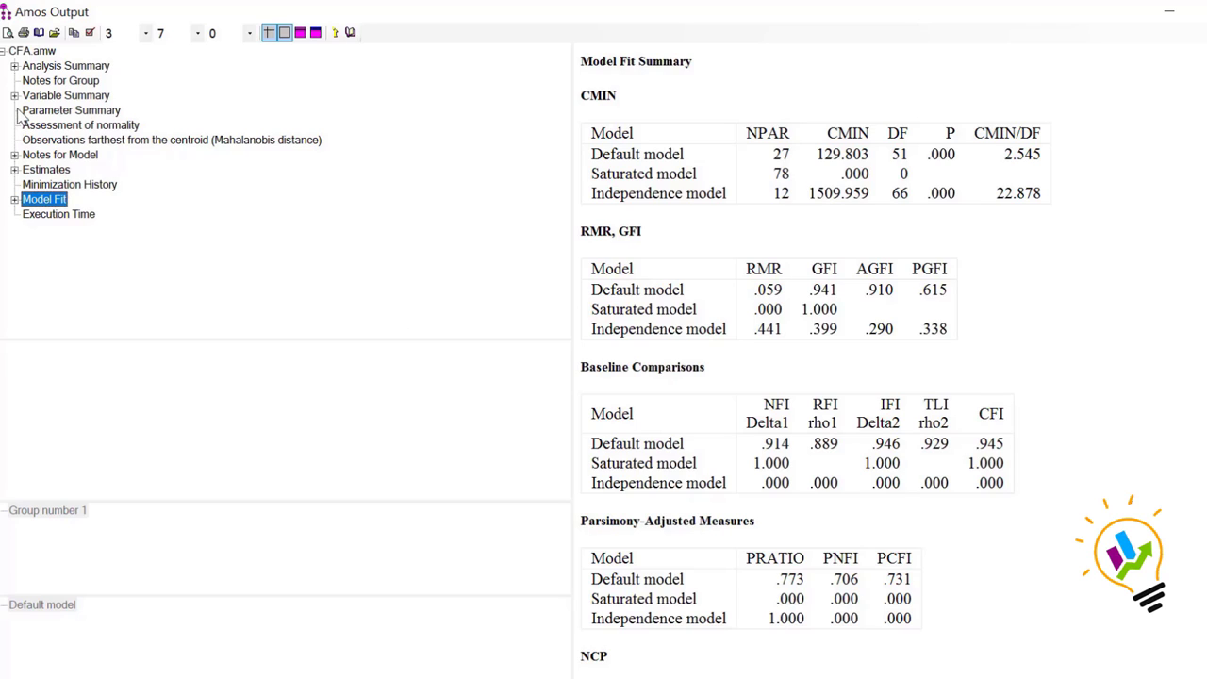
click(66, 94)
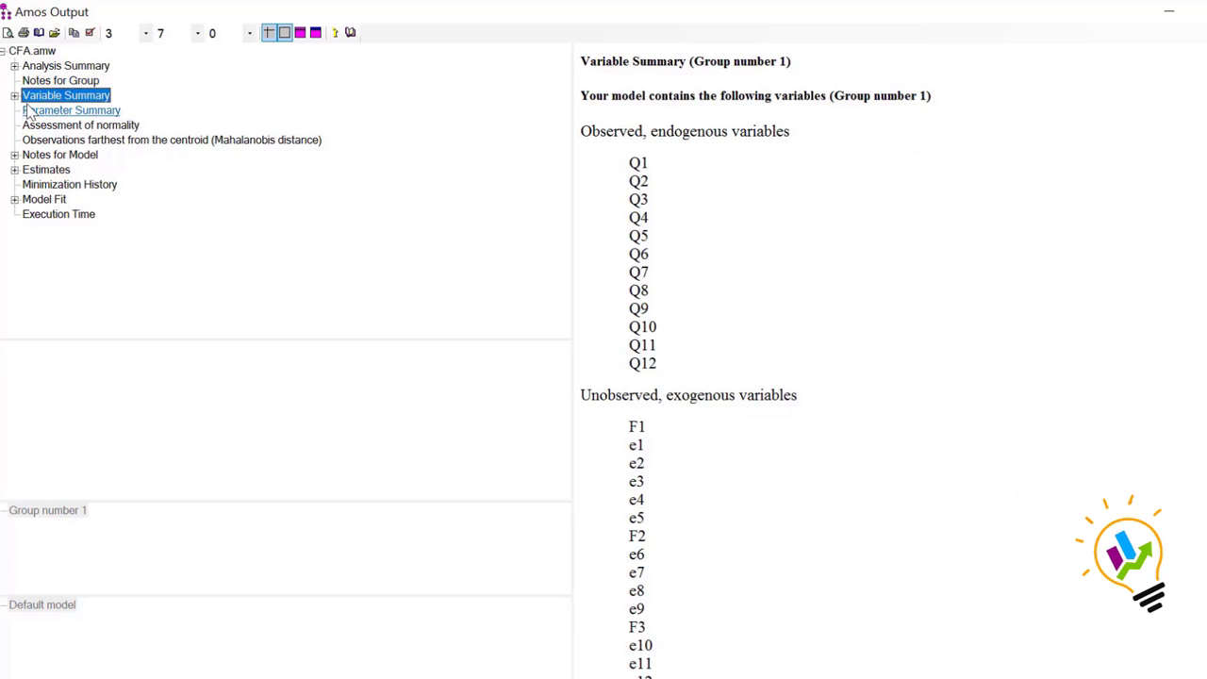
click(16, 94)
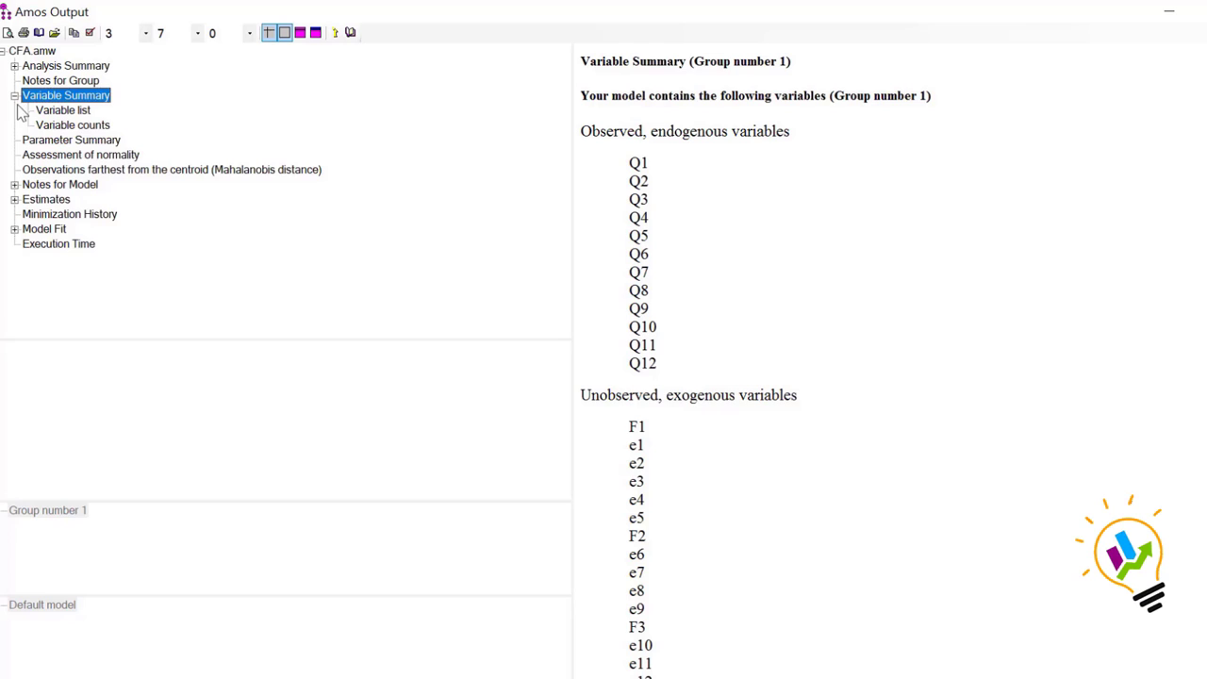
Show the Assessment of normality table for Q1–Q12 (multivariate kurtosis 1.614, c.r. .837).
click(80, 154)
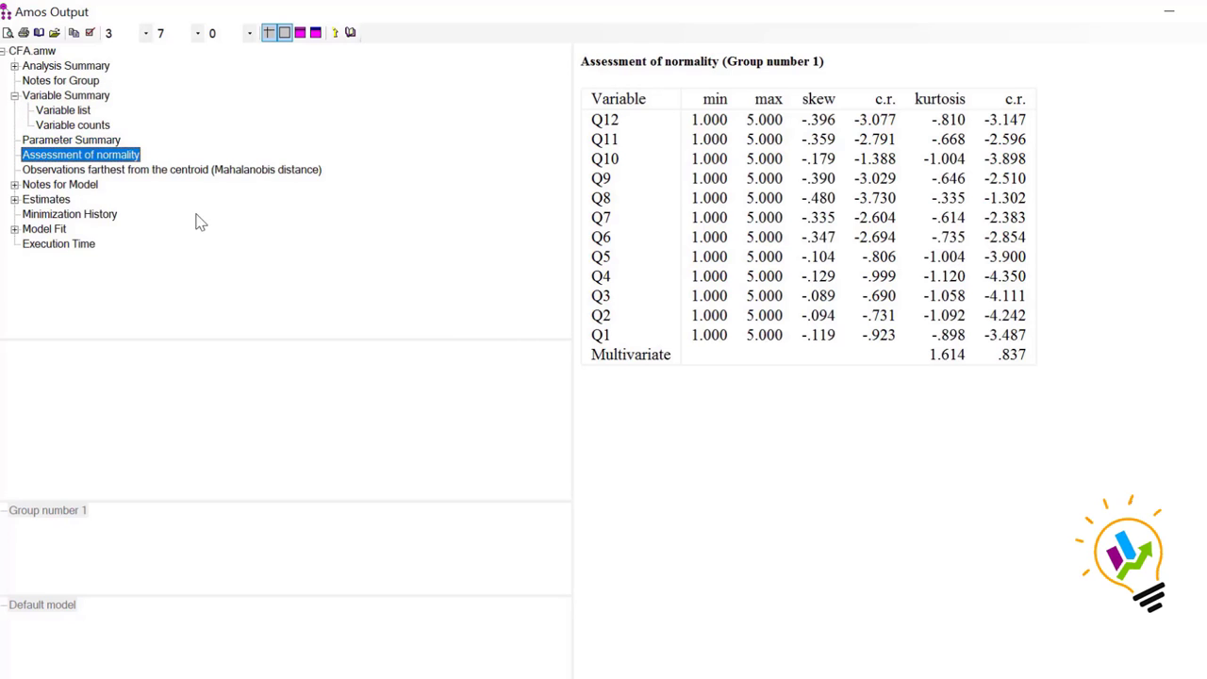
mouse_move(1034, 405)
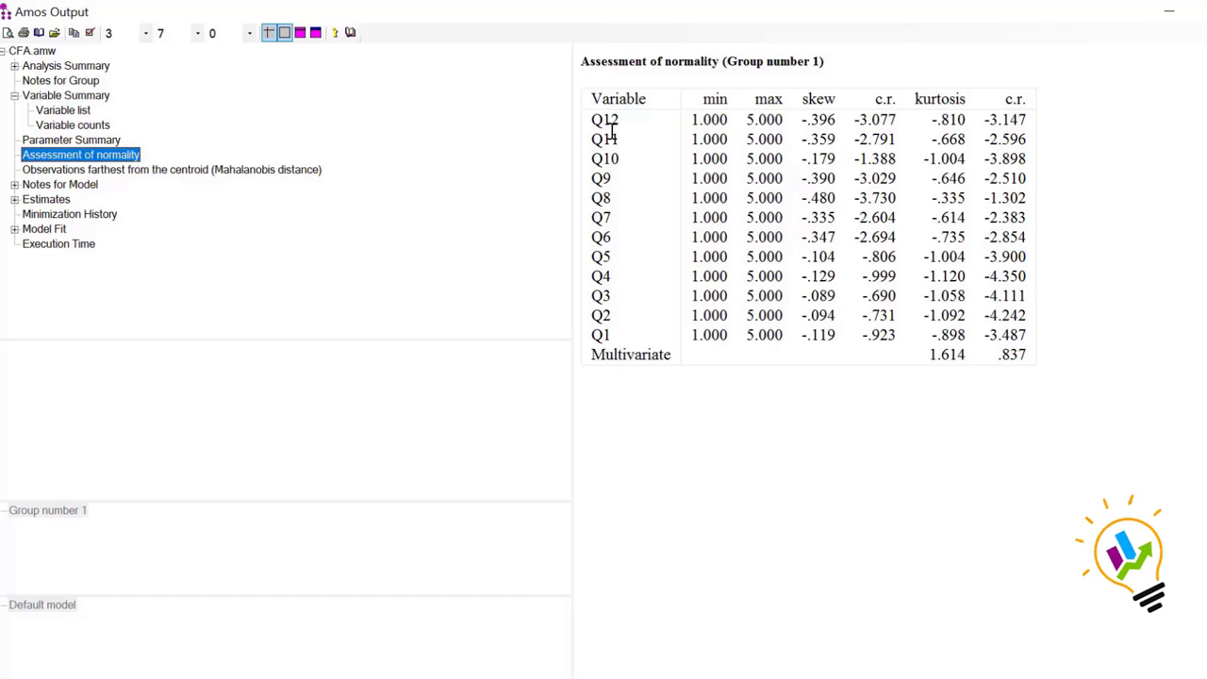
mouse_move(620, 338)
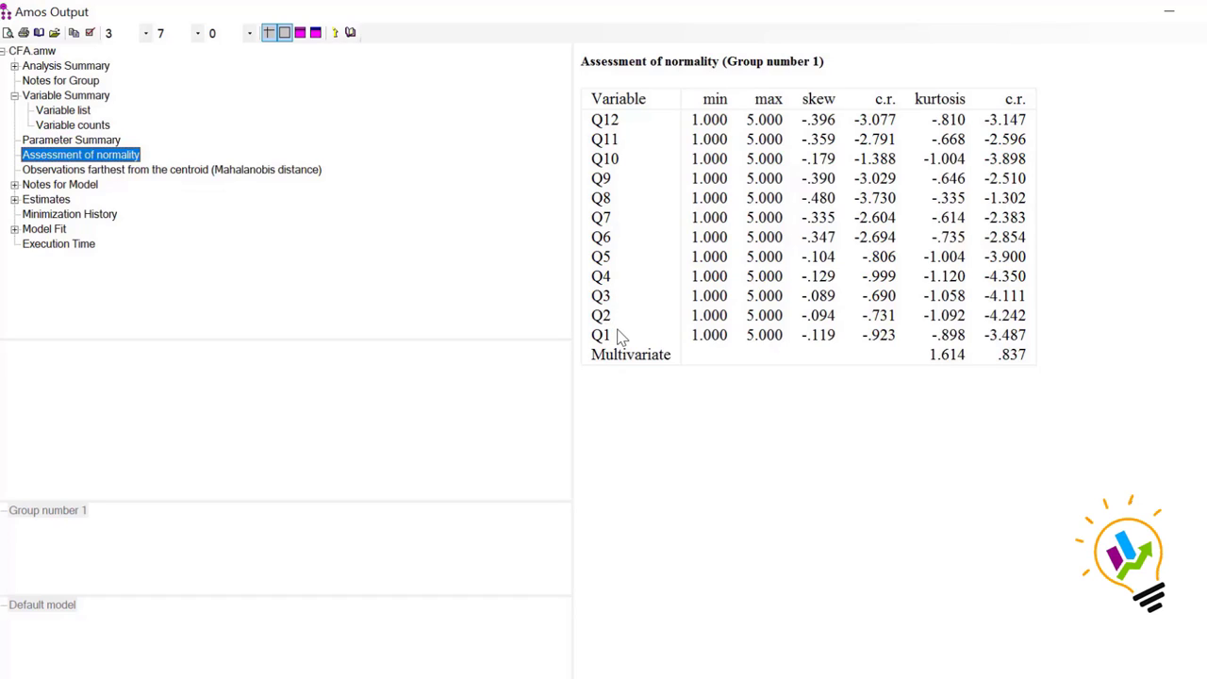
mouse_move(946, 334)
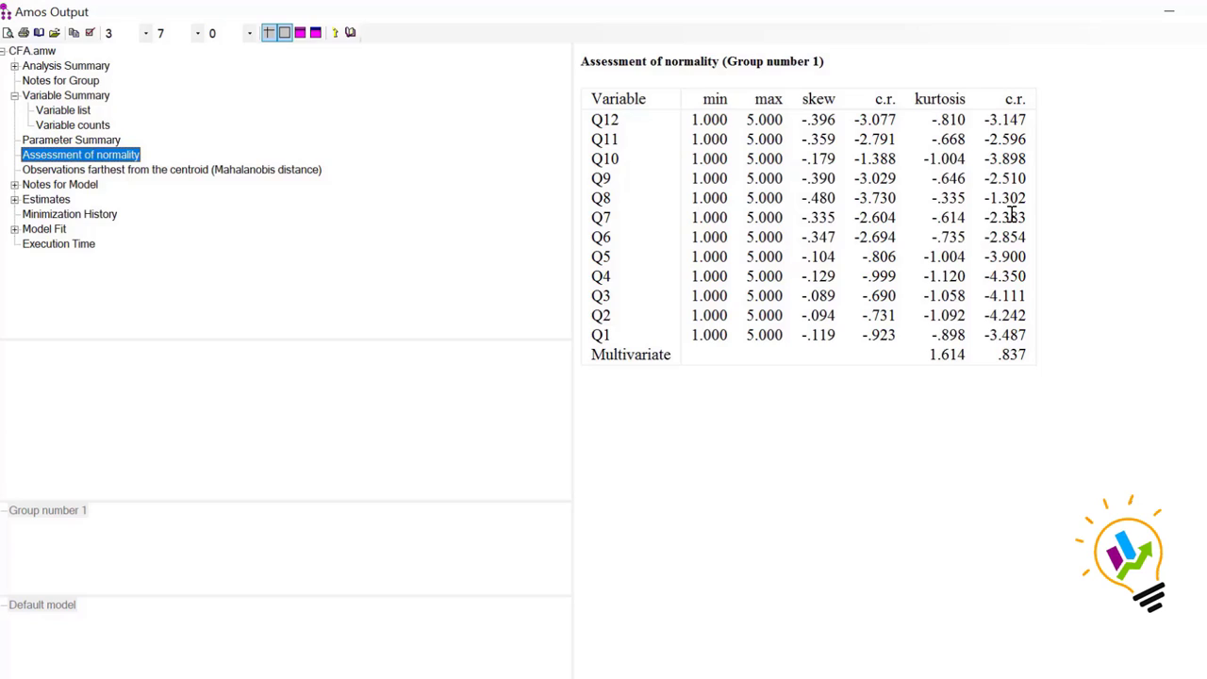
mouse_move(891, 238)
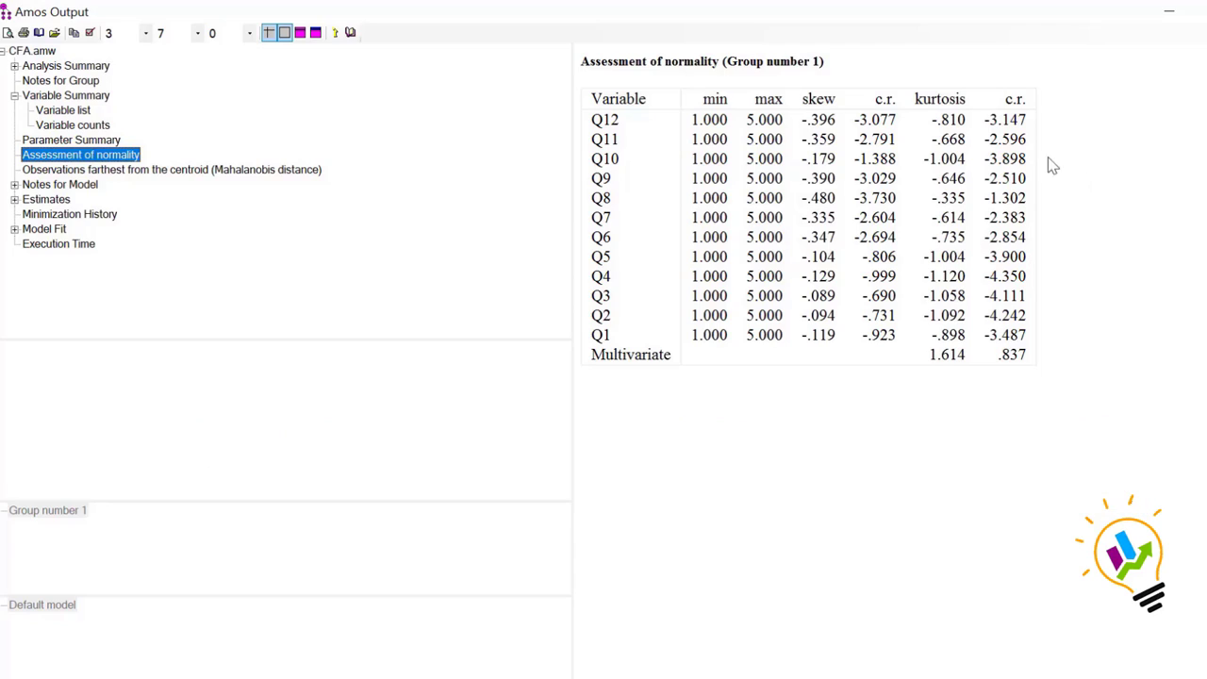
mouse_move(886, 114)
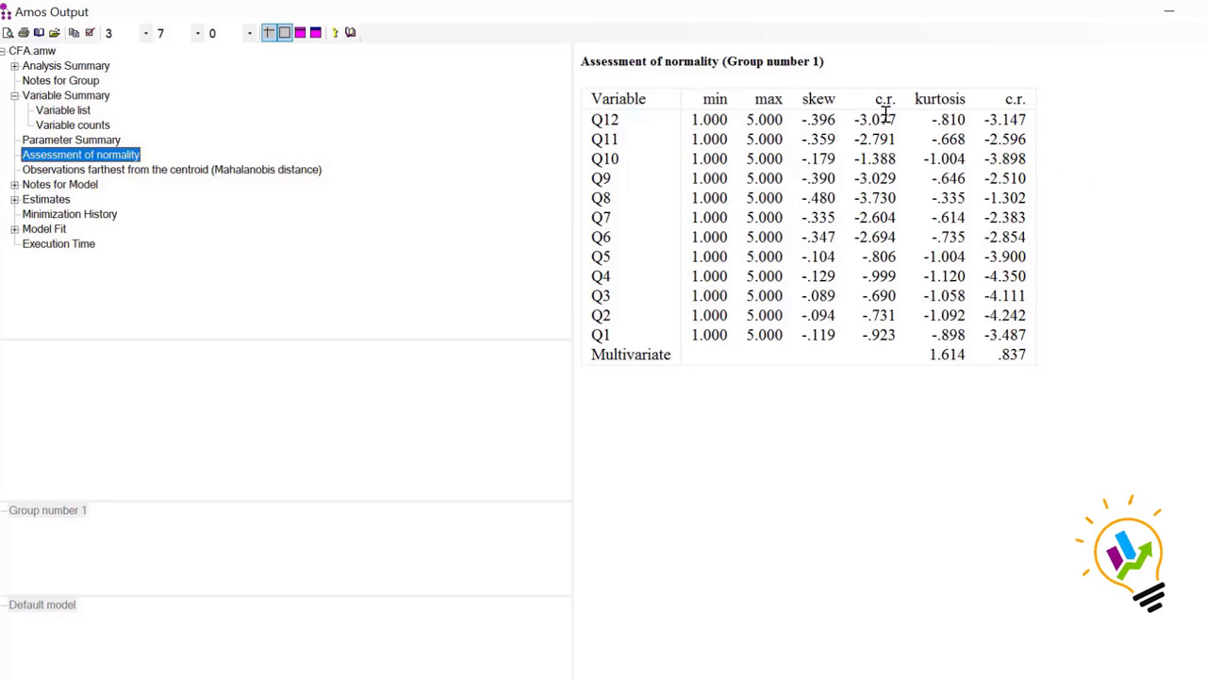
mouse_move(790, 130)
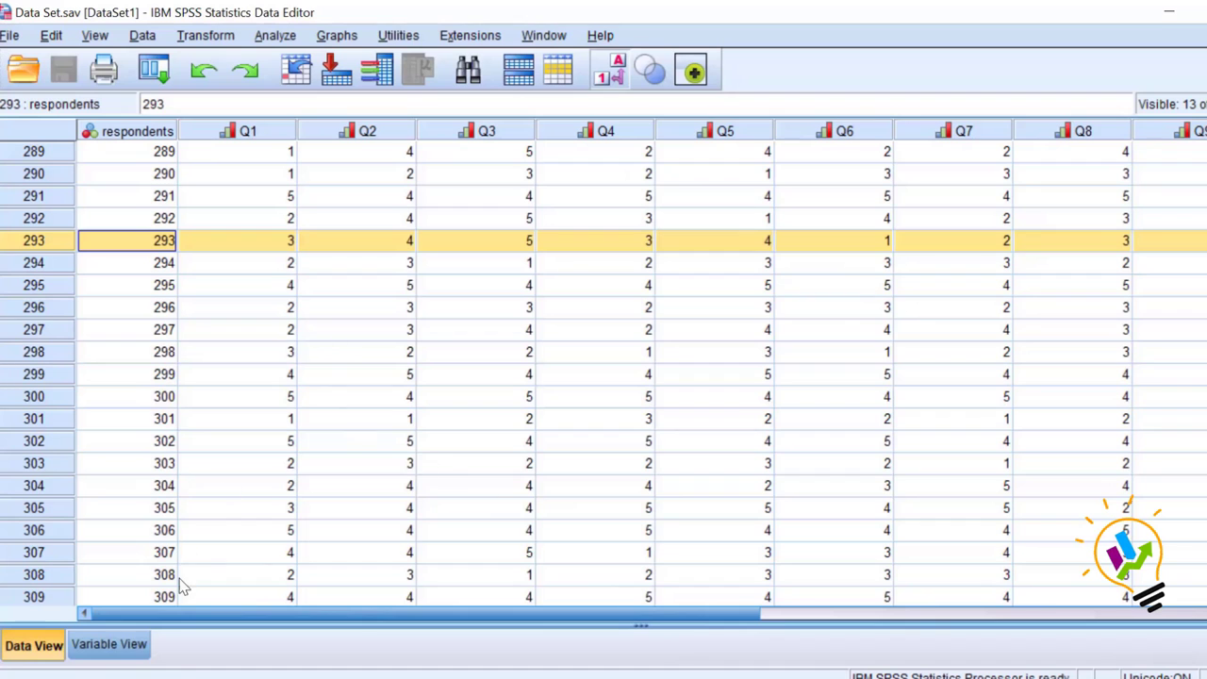
Select the last case, respondent 362, and view the variable definitions.
scroll(down, 3)
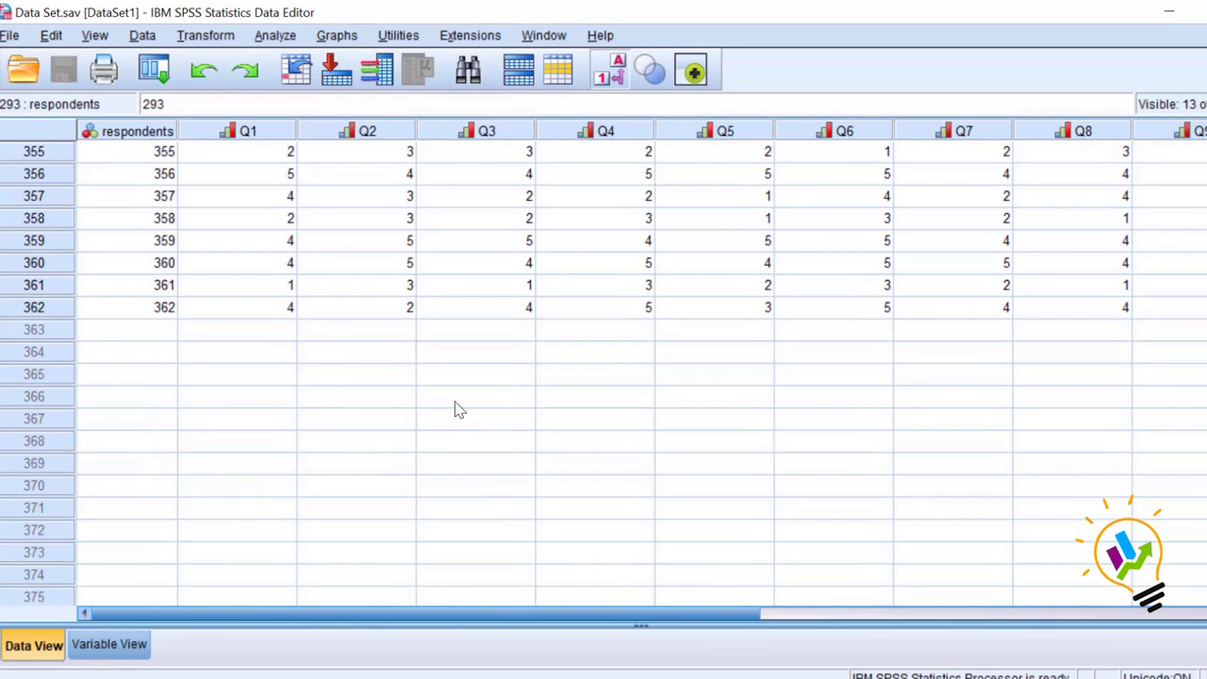
click(34, 306)
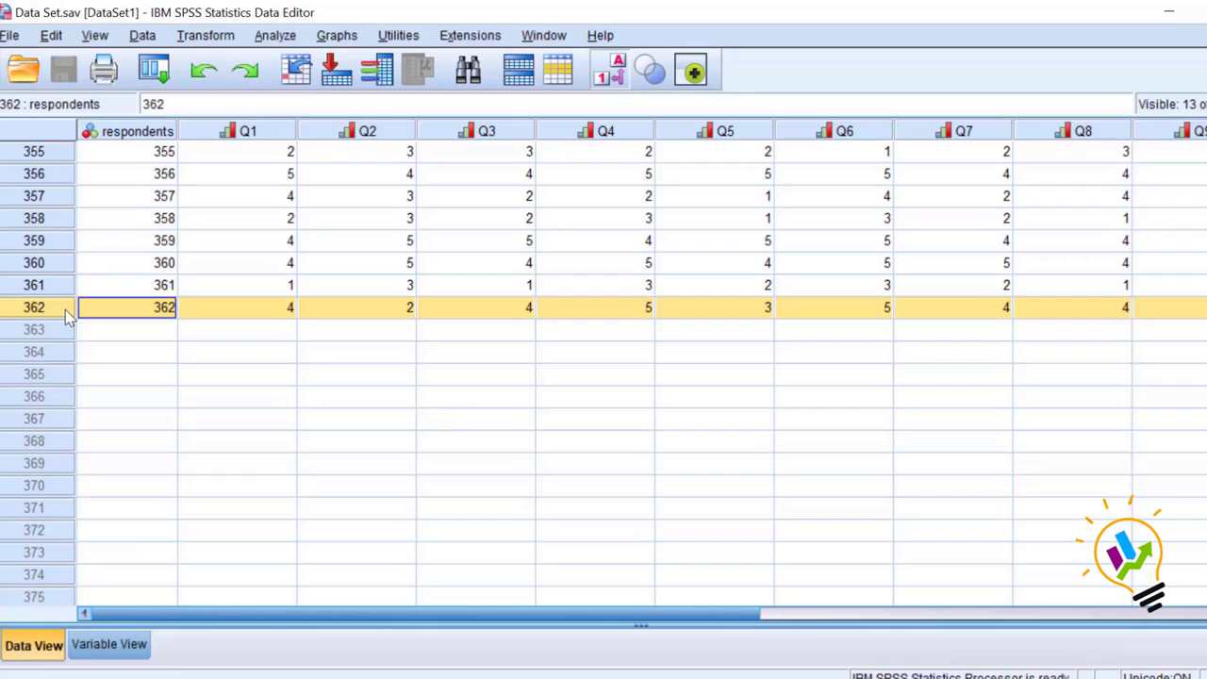
click(107, 645)
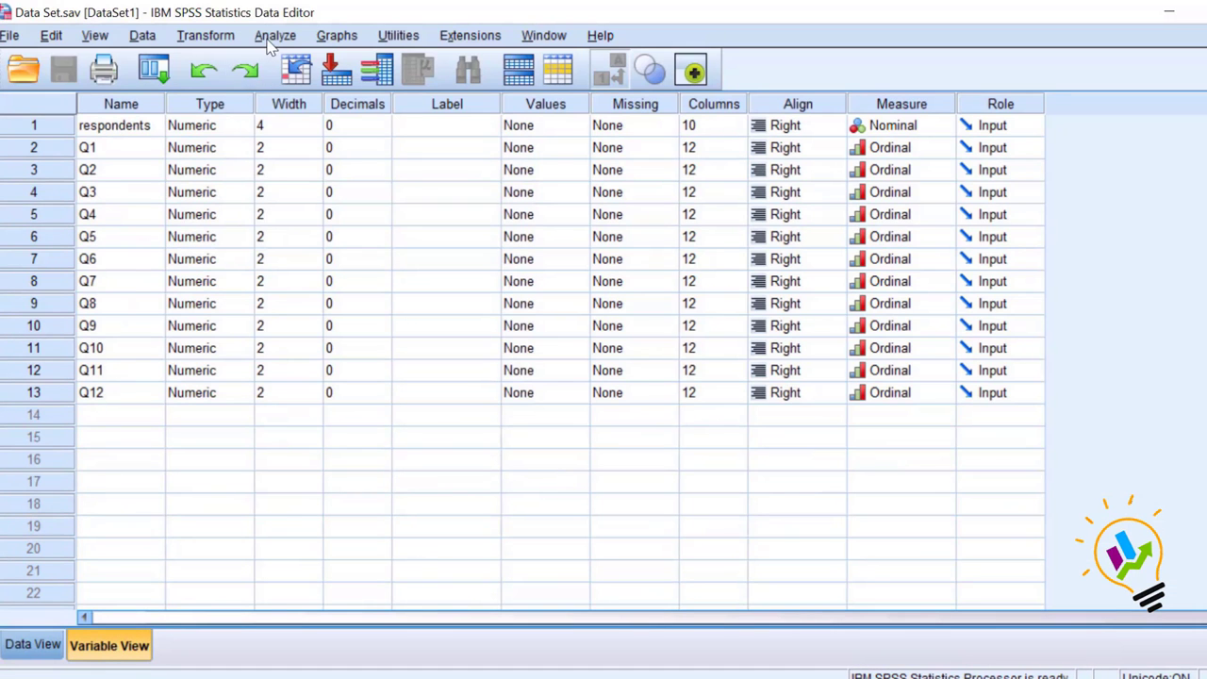
Set up Explore with Q1–Q12 as dependents and normality plots with tests.
click(275, 35)
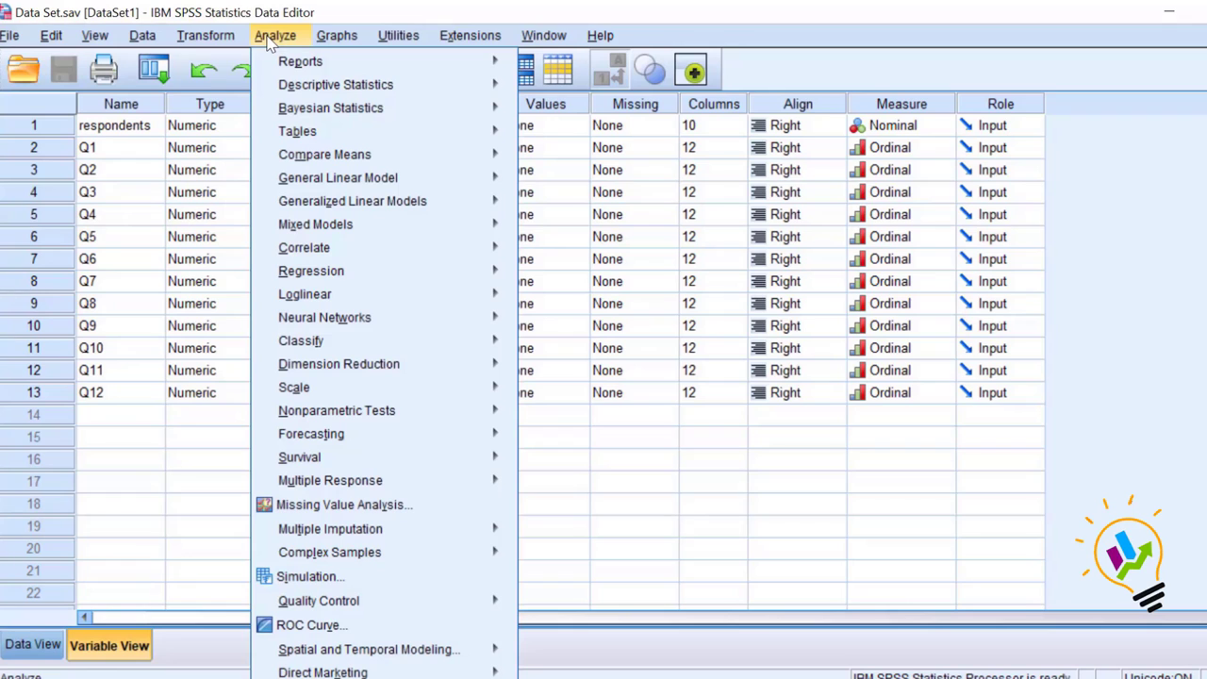
click(335, 84)
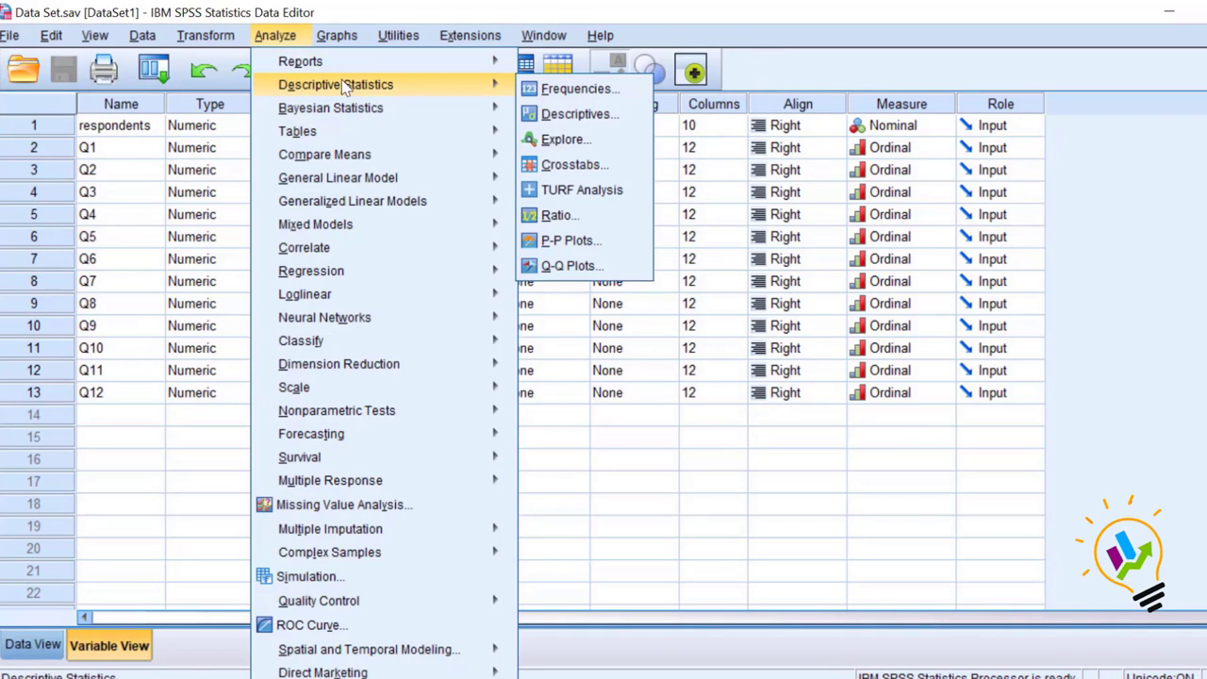
click(566, 139)
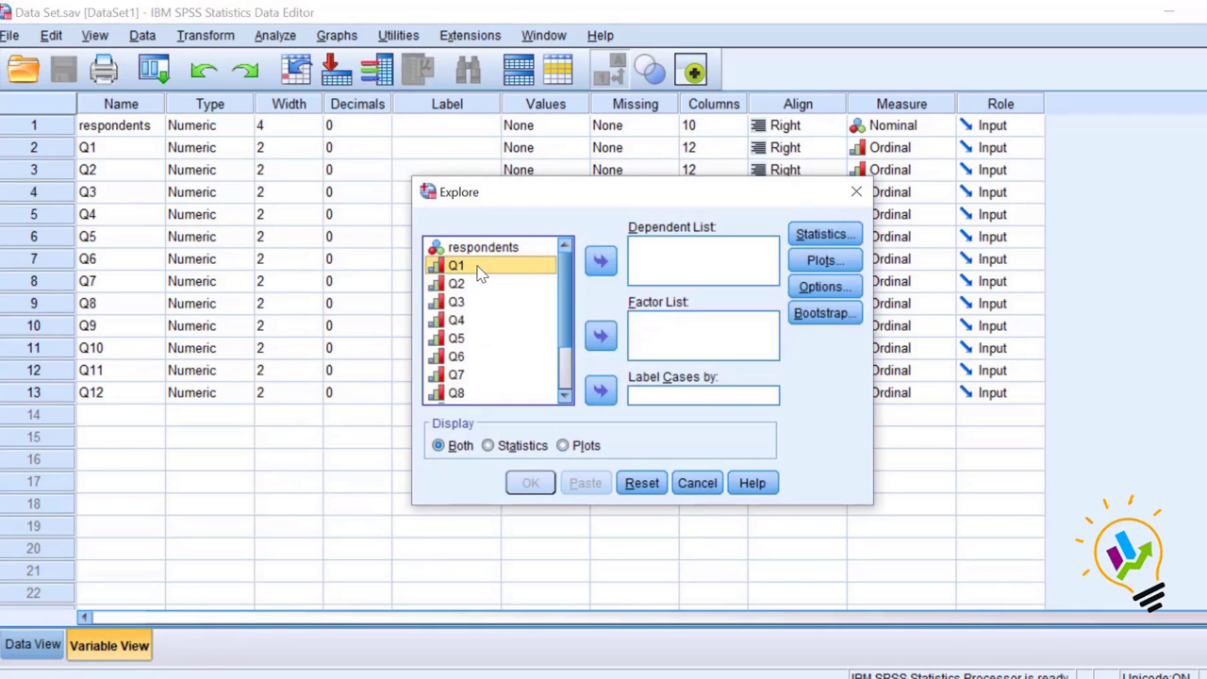
scroll(down, 3)
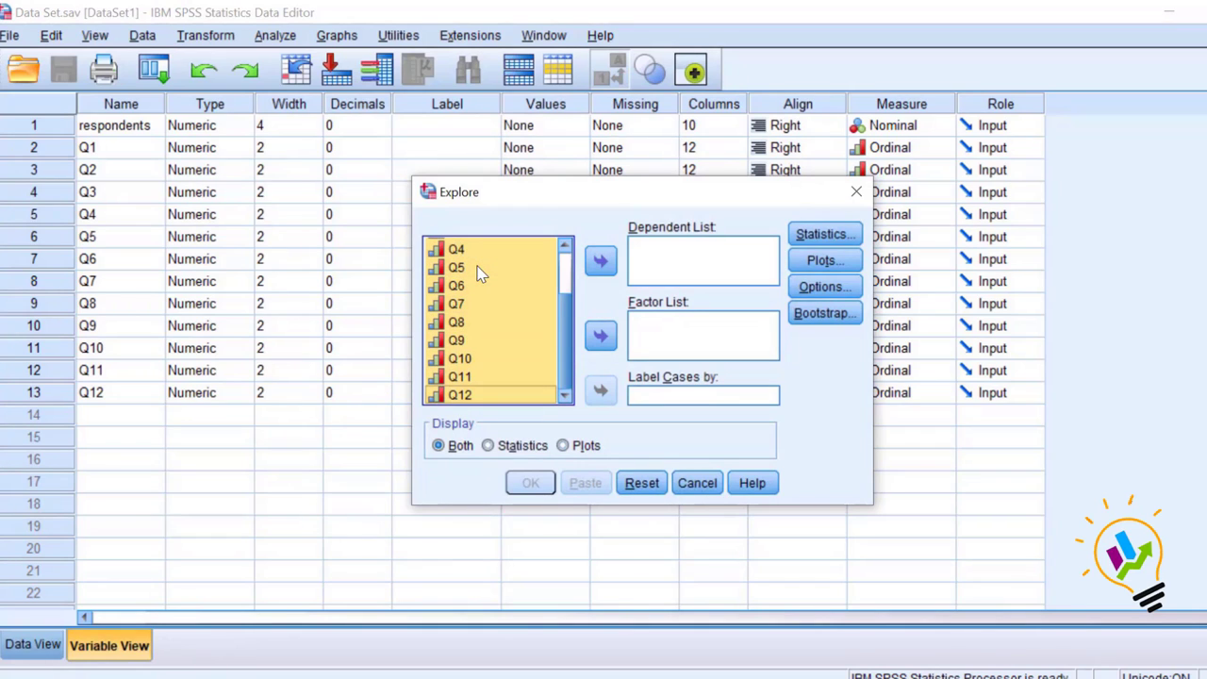
click(601, 260)
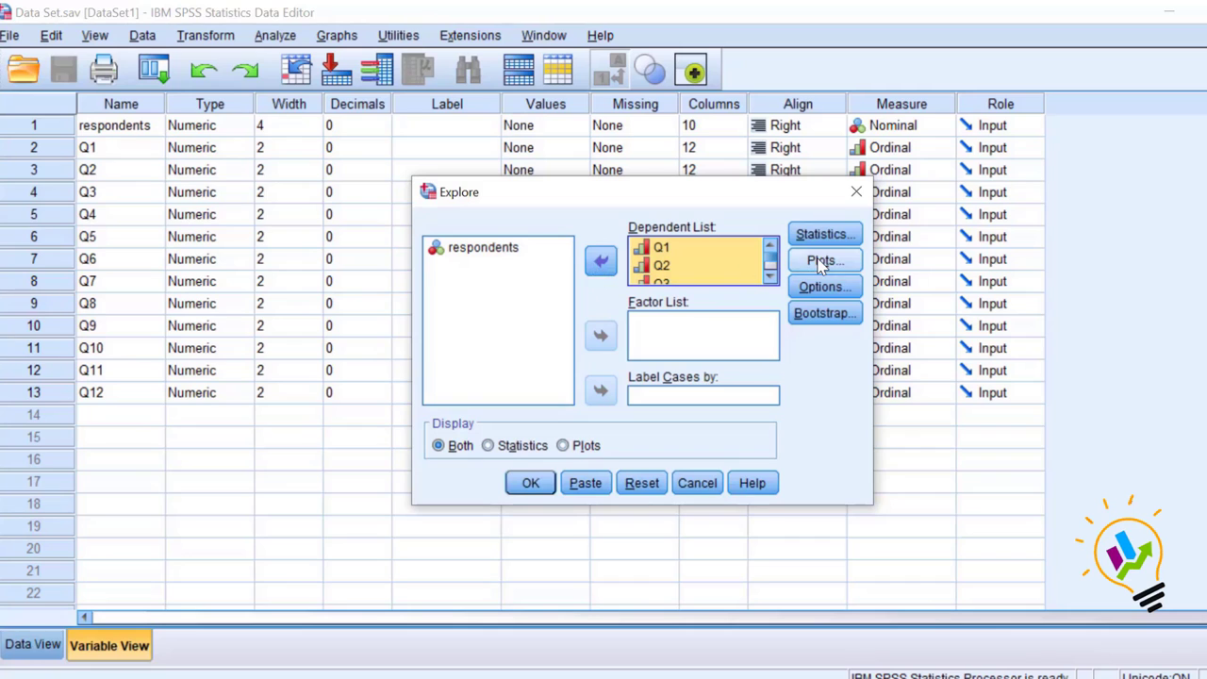
click(822, 259)
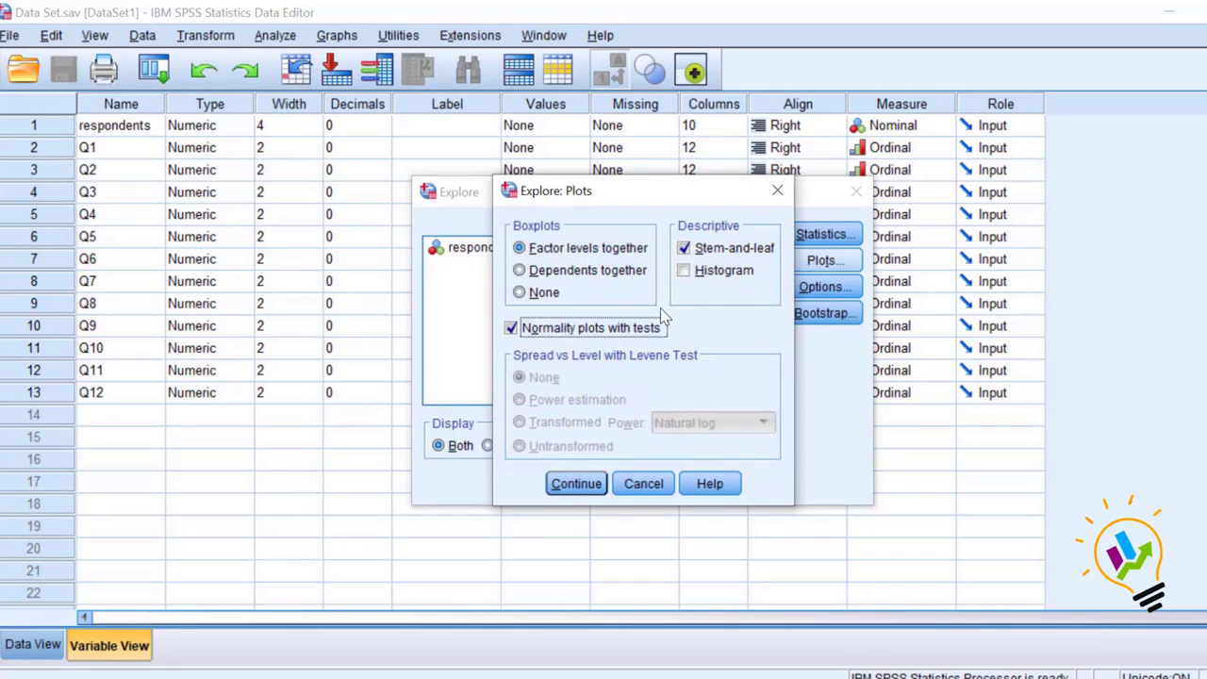
click(575, 483)
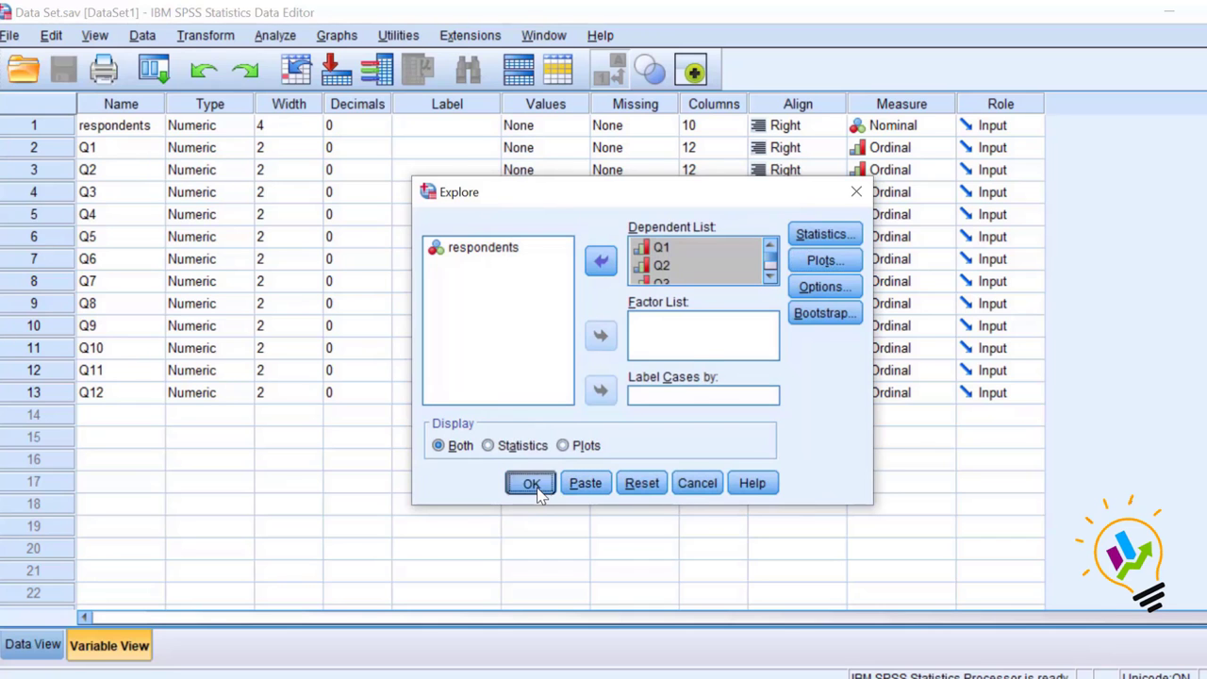
Run Explore and show the Tests of Normality table, all significance values .000.
click(530, 482)
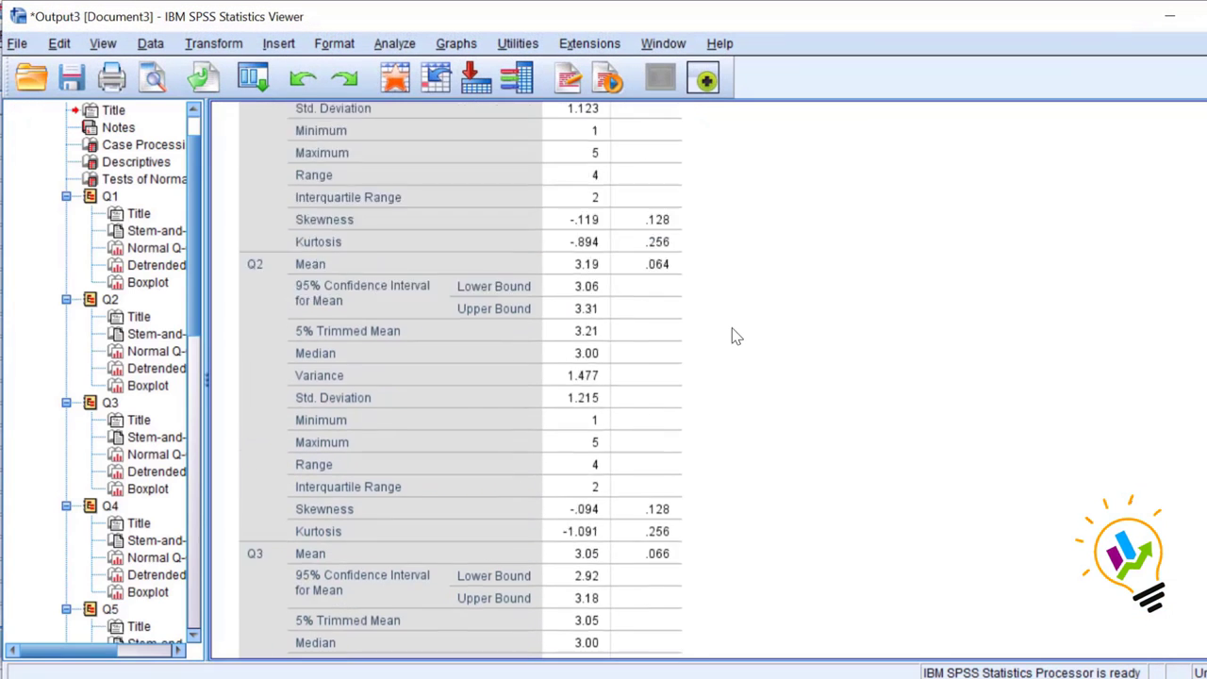
scroll(down, 3)
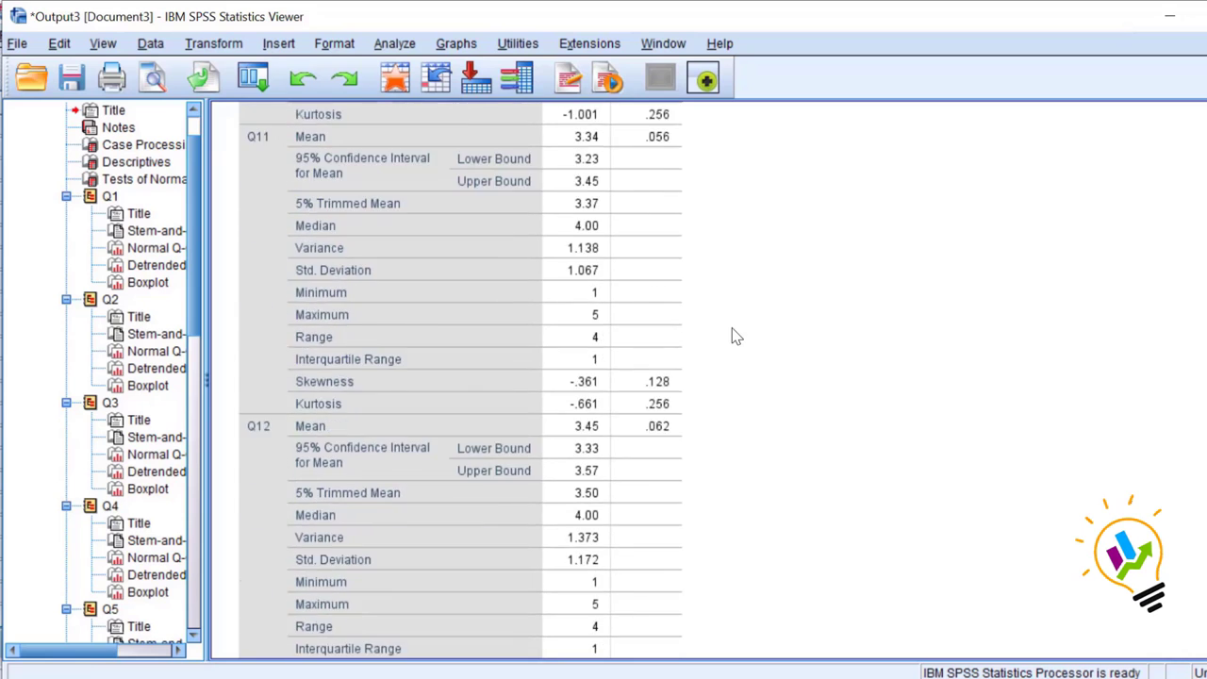
scroll(down, 3)
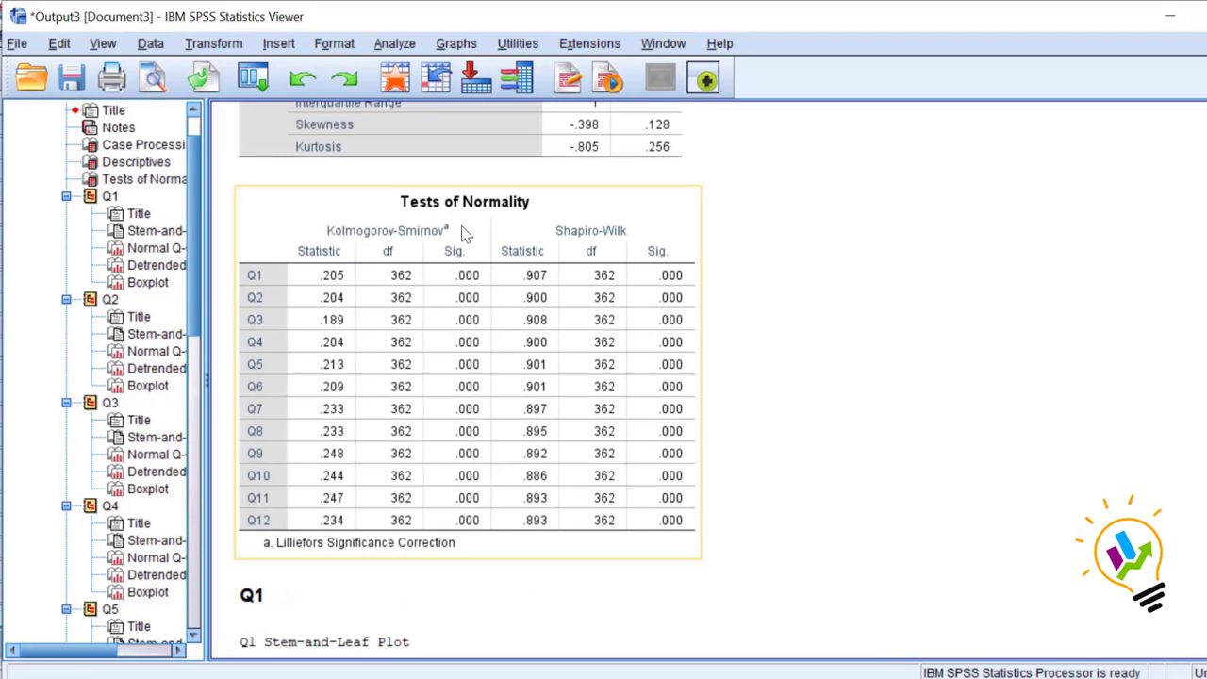
click(455, 251)
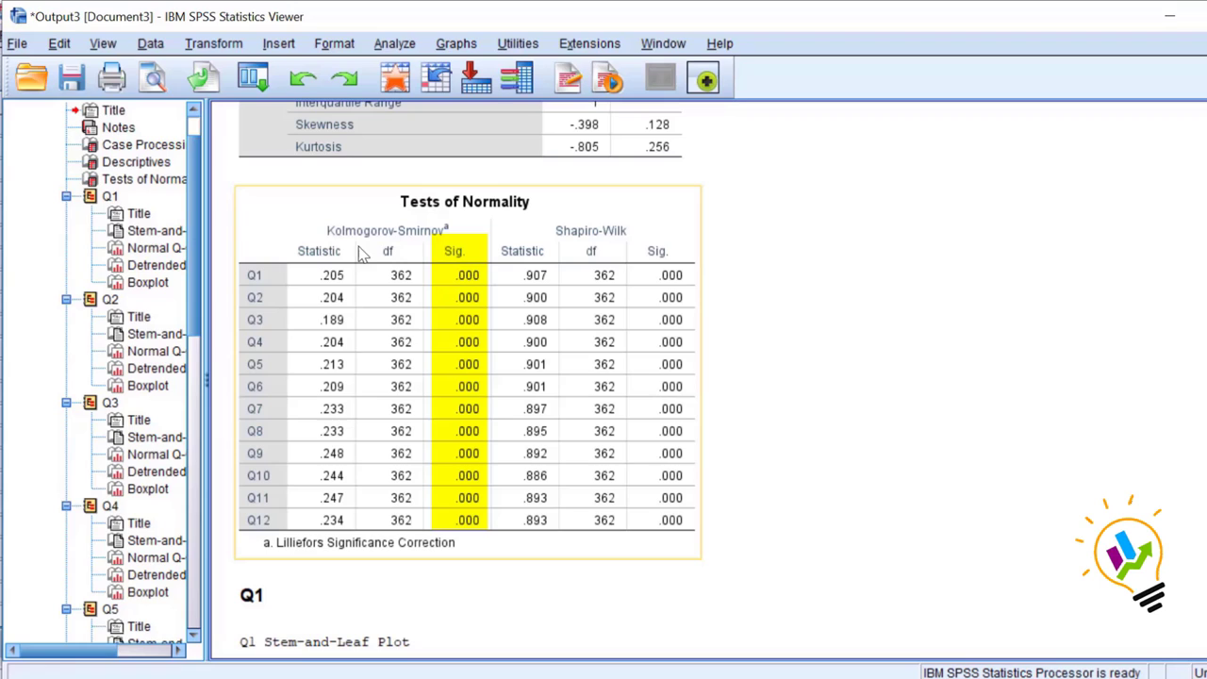
mouse_move(603, 252)
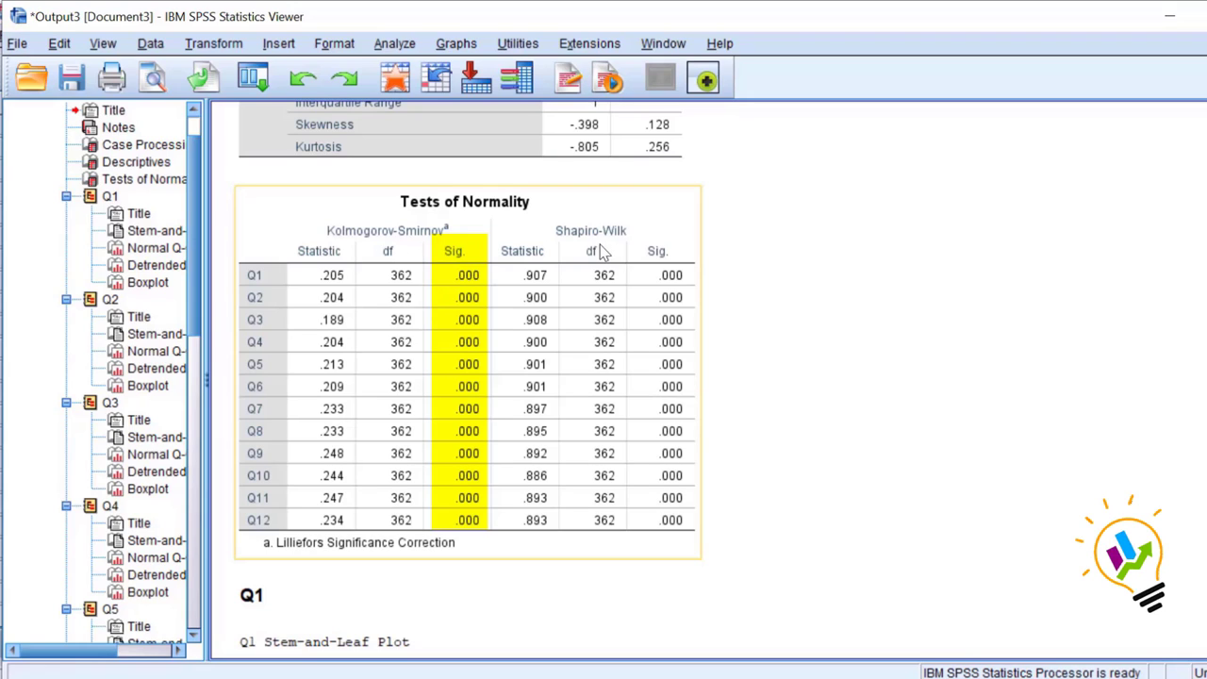
mouse_move(377, 258)
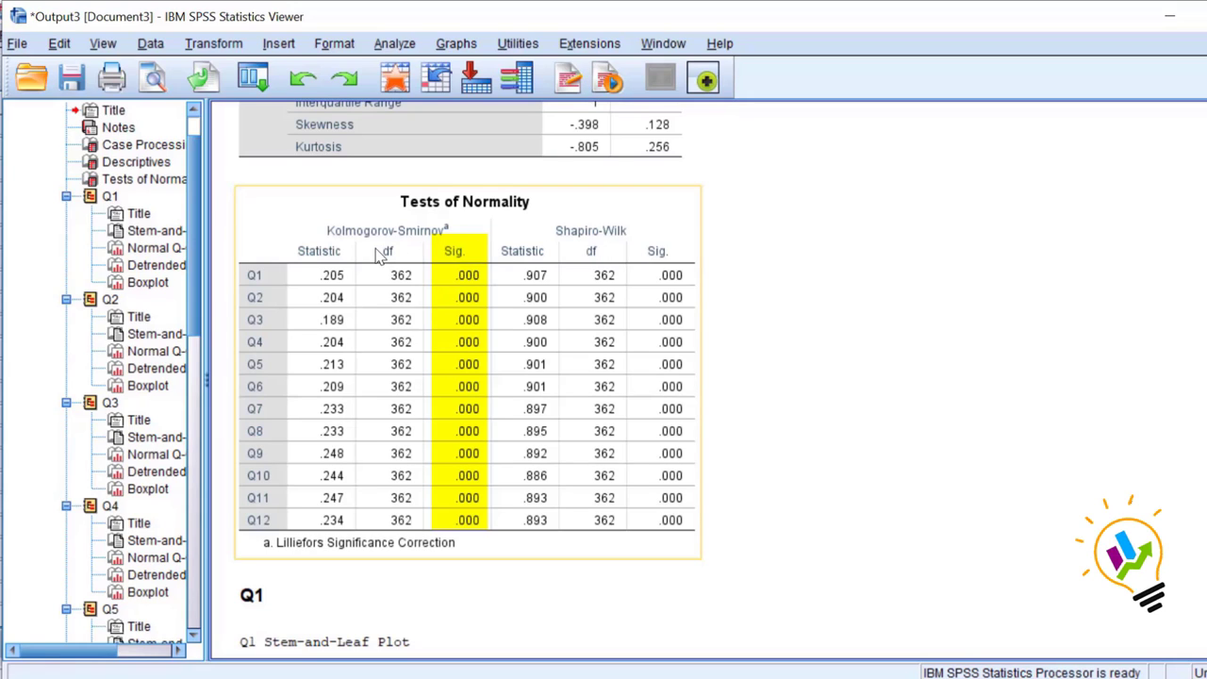
mouse_move(467, 255)
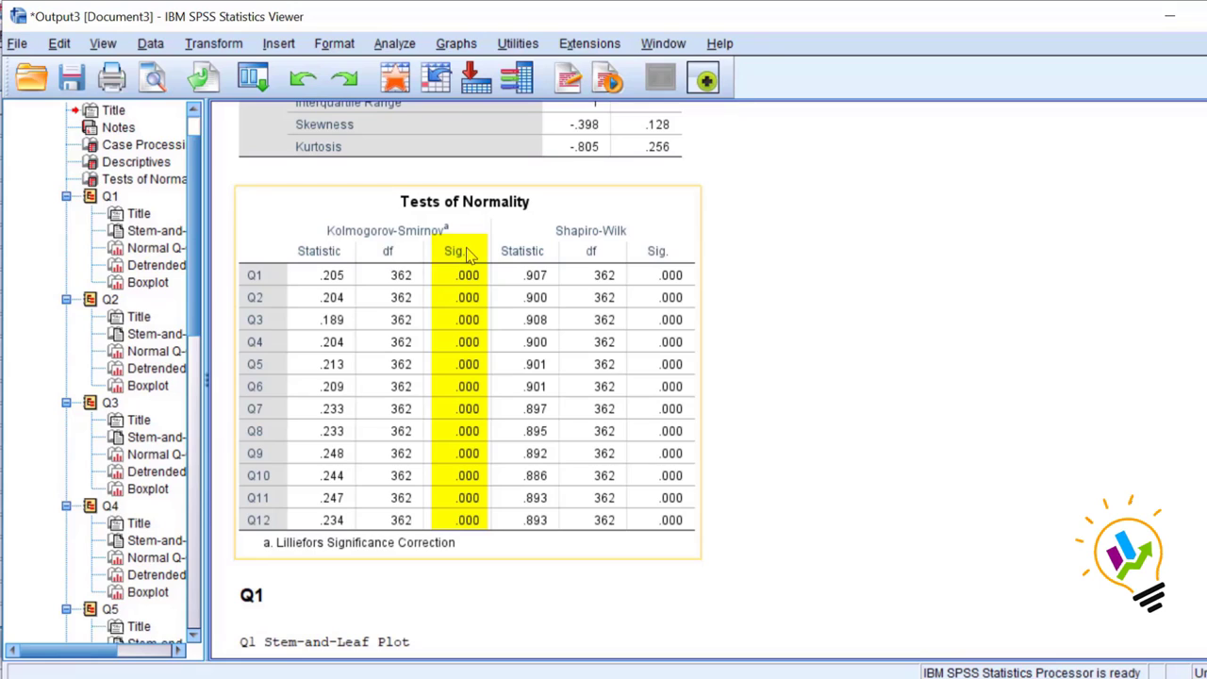
mouse_move(462, 498)
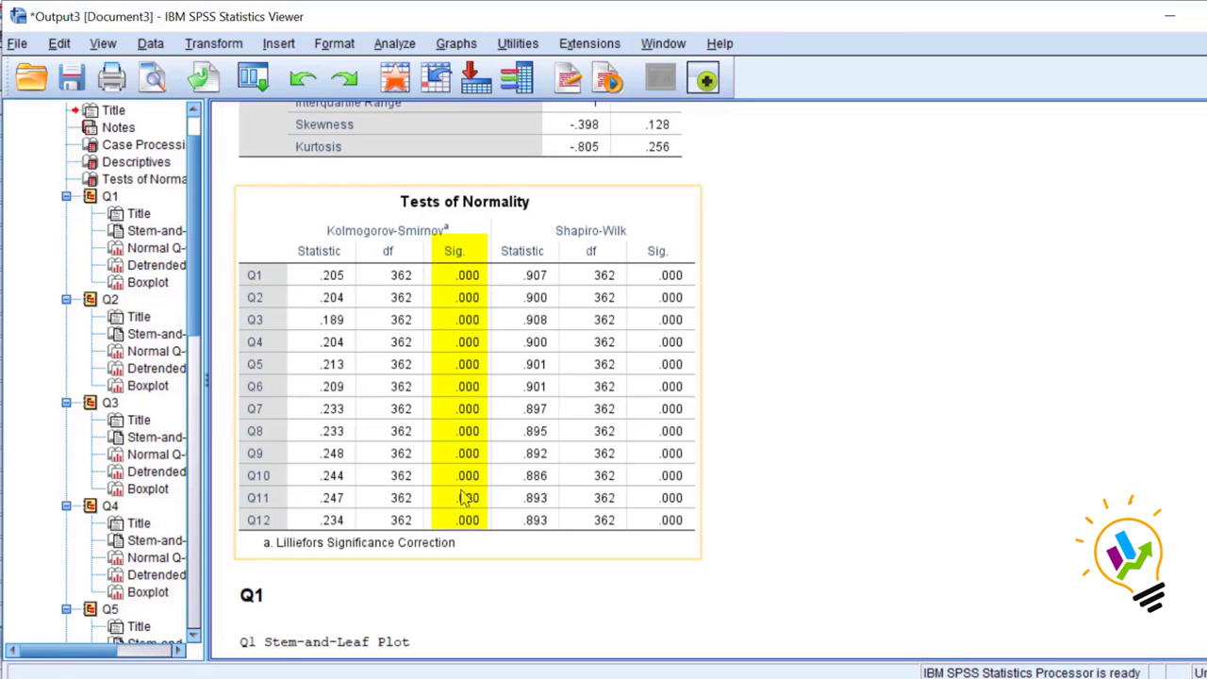
mouse_move(469, 530)
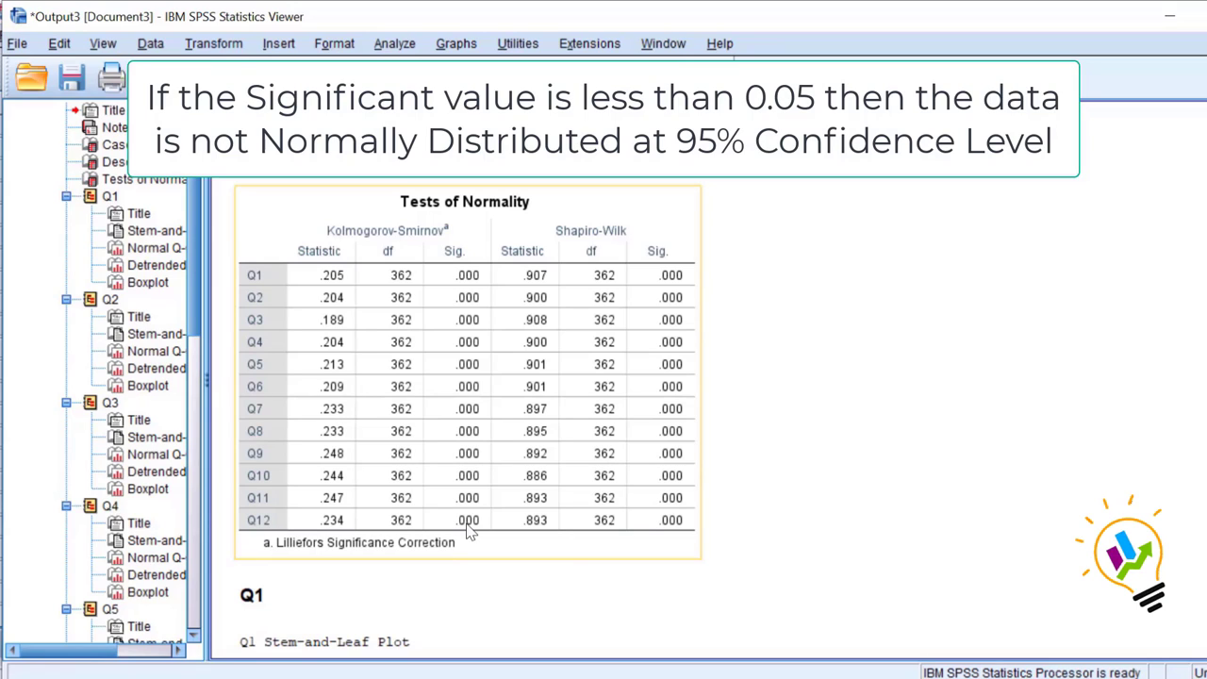
mouse_move(437, 503)
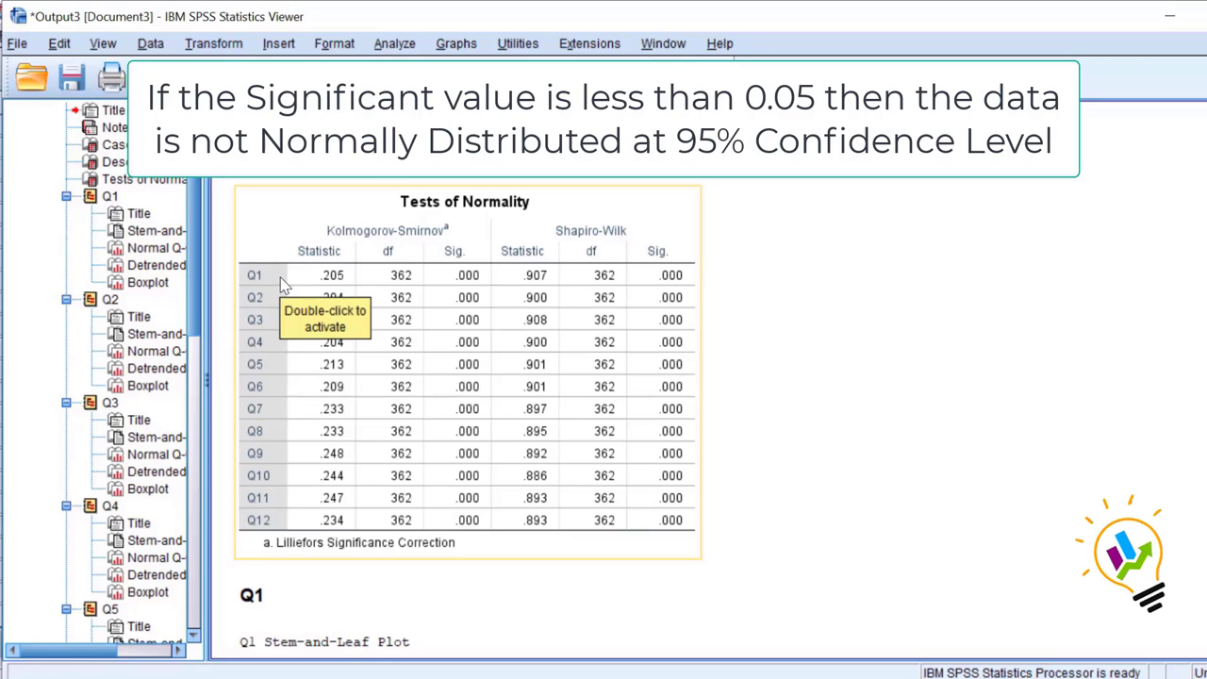
mouse_move(302, 516)
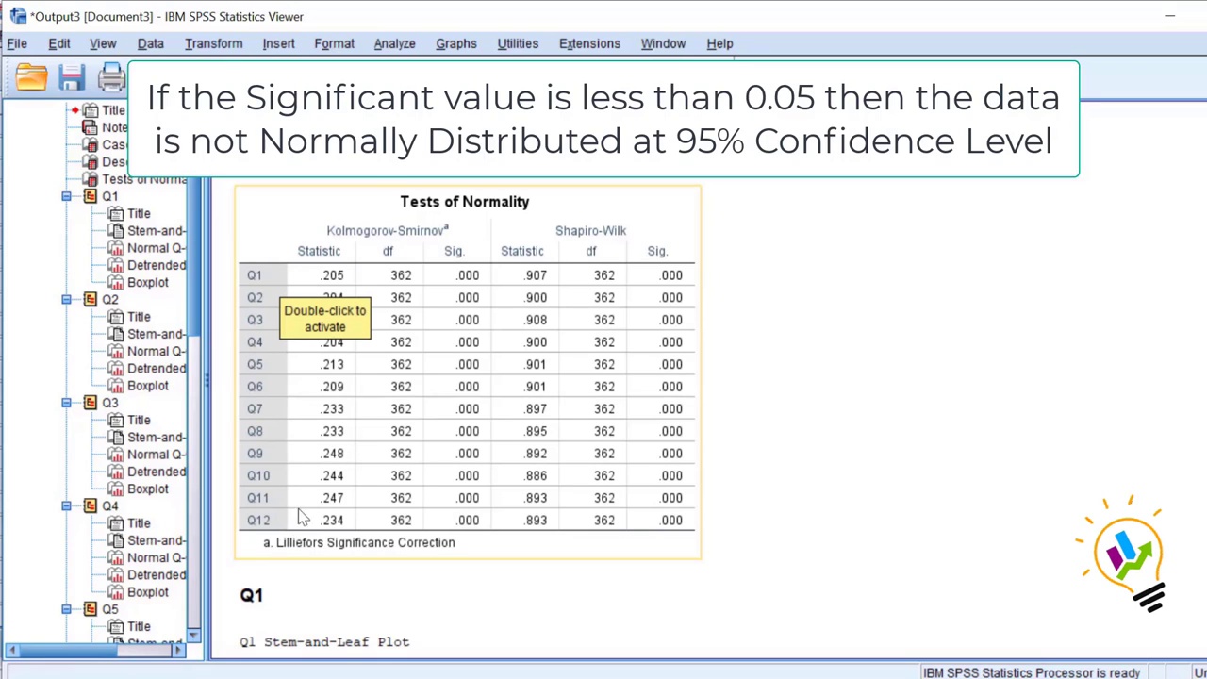
mouse_move(394, 475)
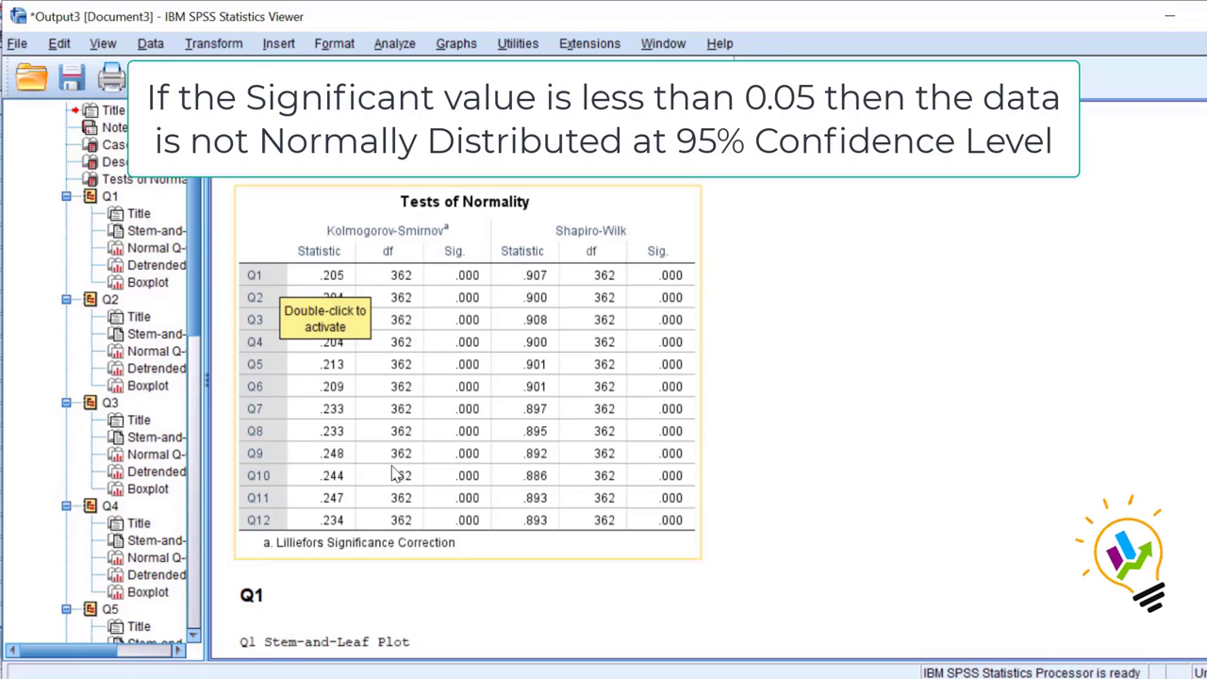
mouse_move(611, 432)
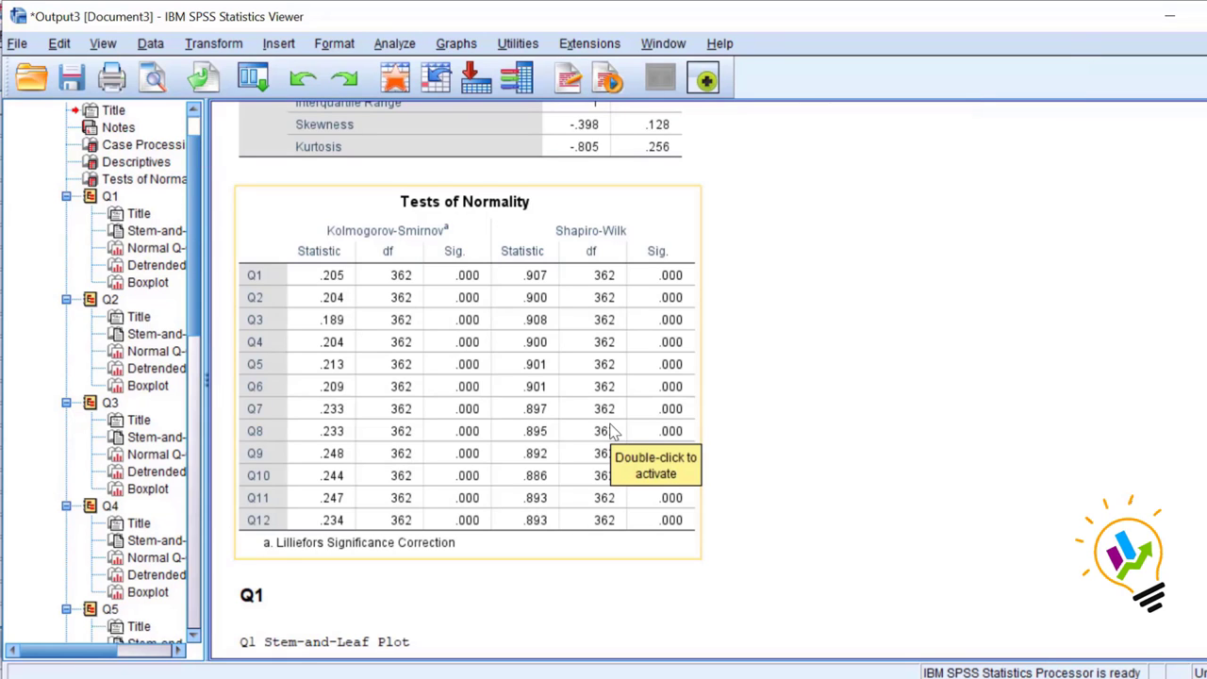
Scroll the output down to the Q6 Q-Q plot and boxplot with outlying cases.
scroll(down, 3)
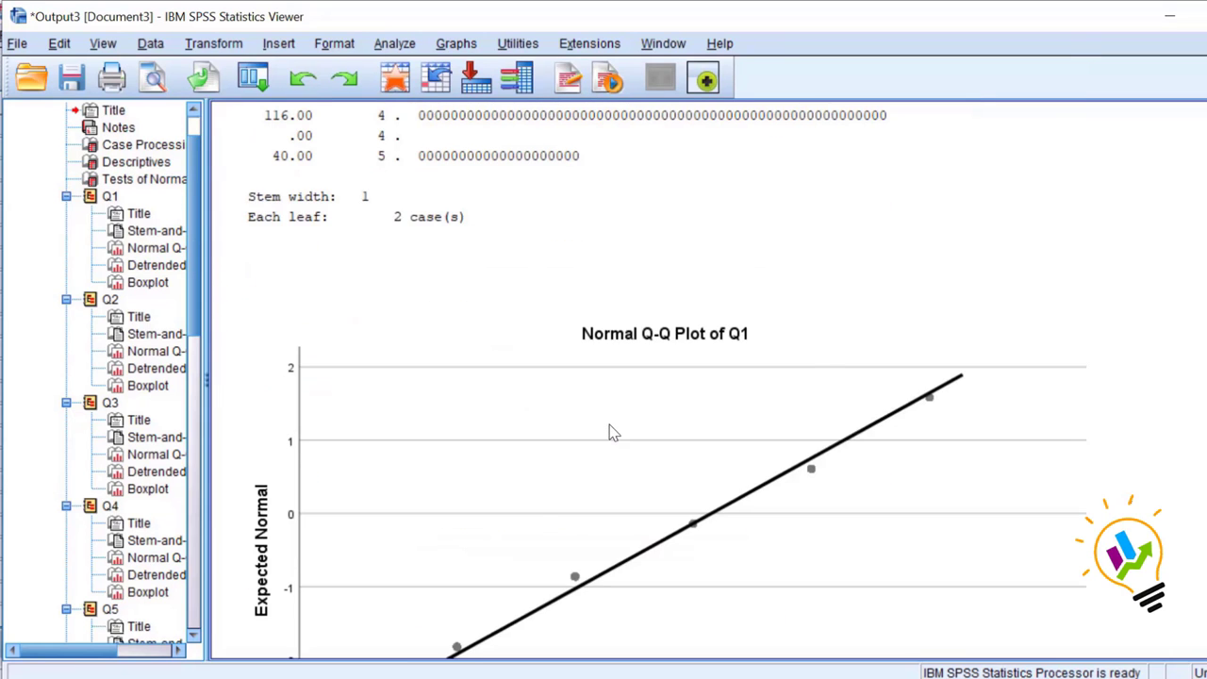
scroll(down, 3)
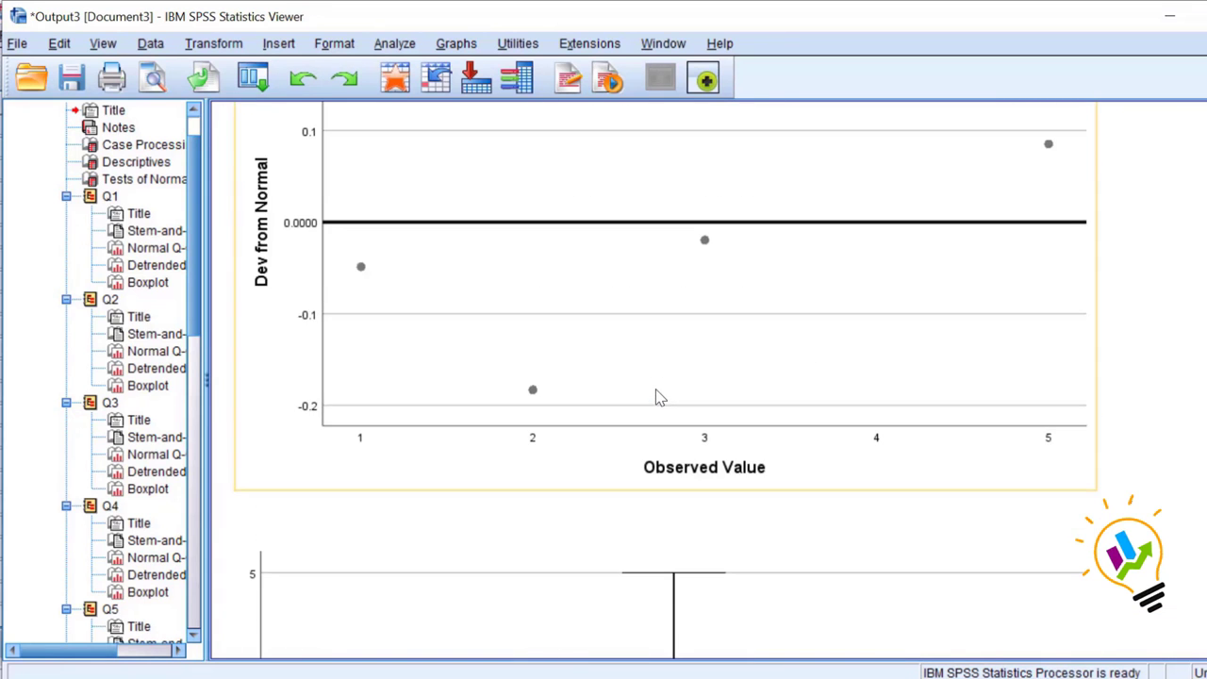
scroll(down, 3)
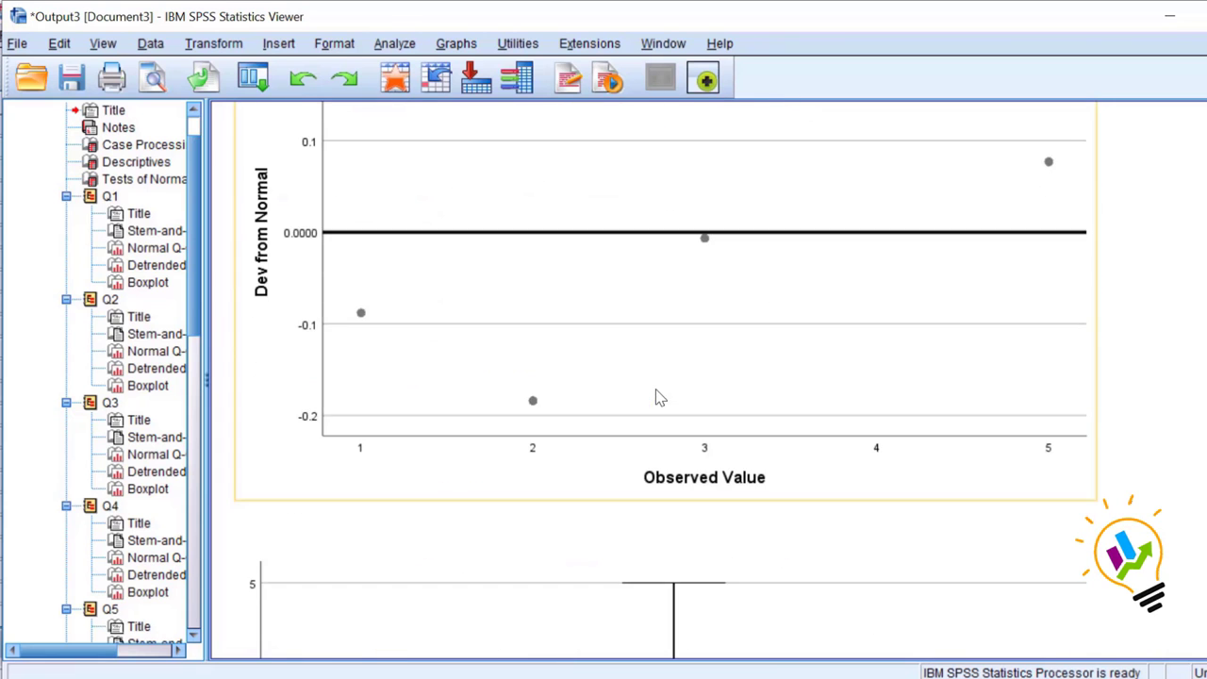
scroll(down, 3)
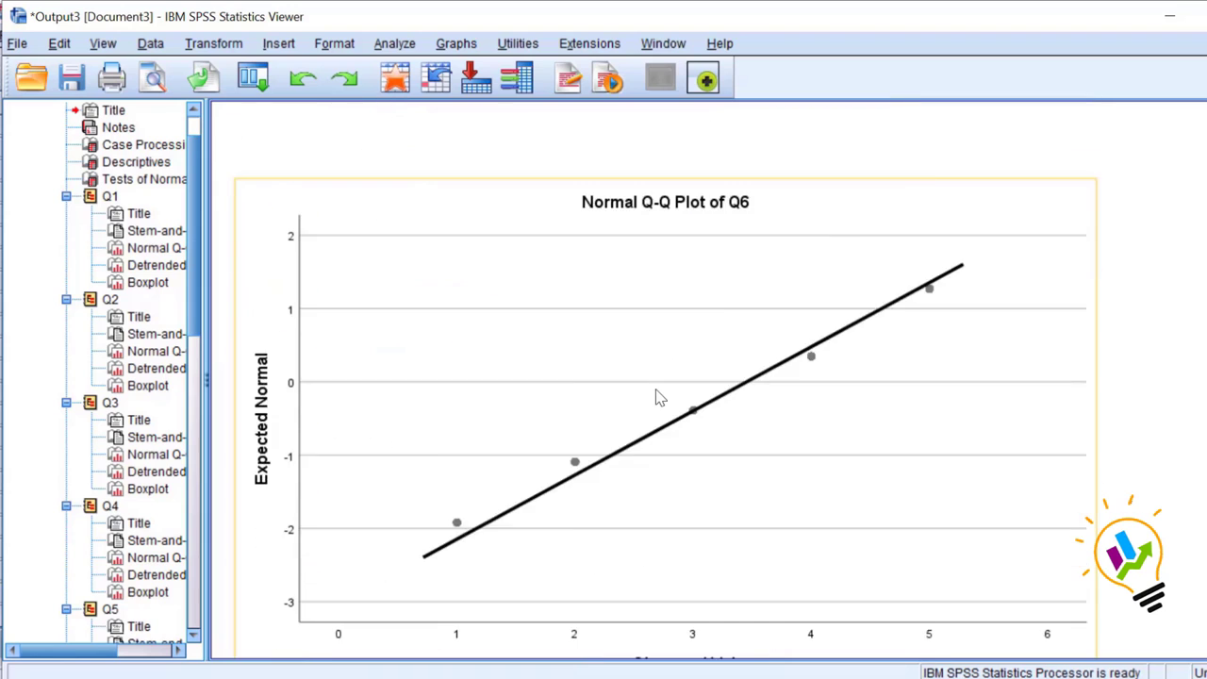
scroll(down, 3)
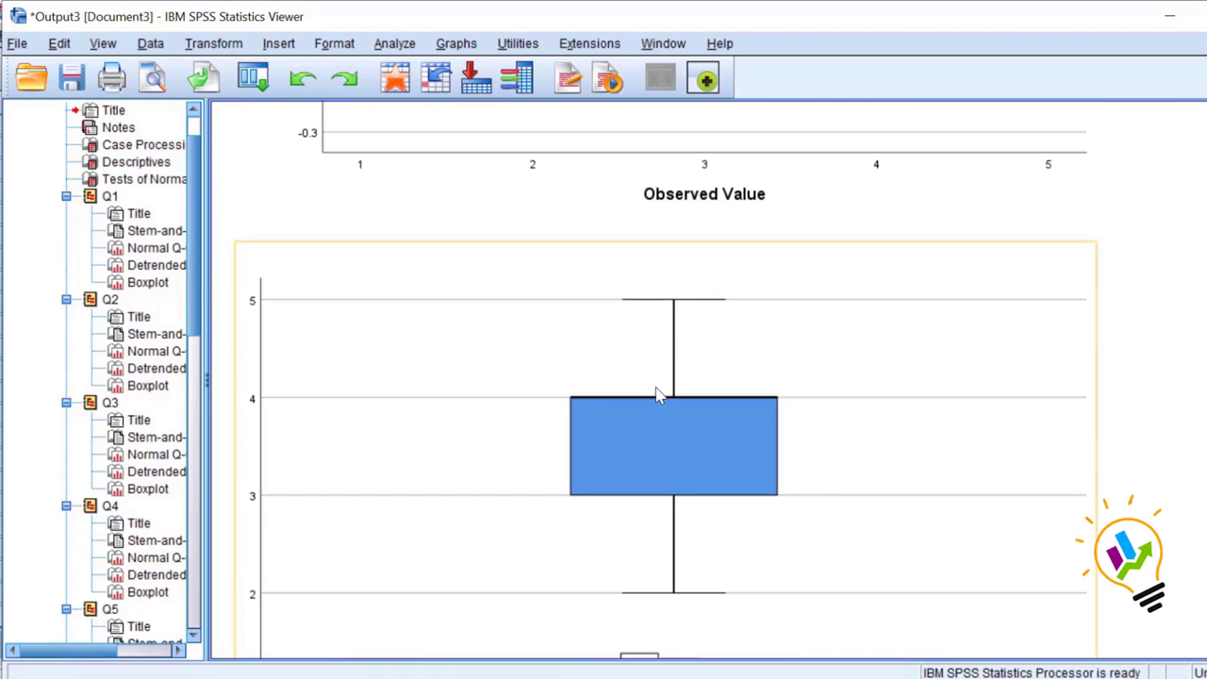
scroll(down, 3)
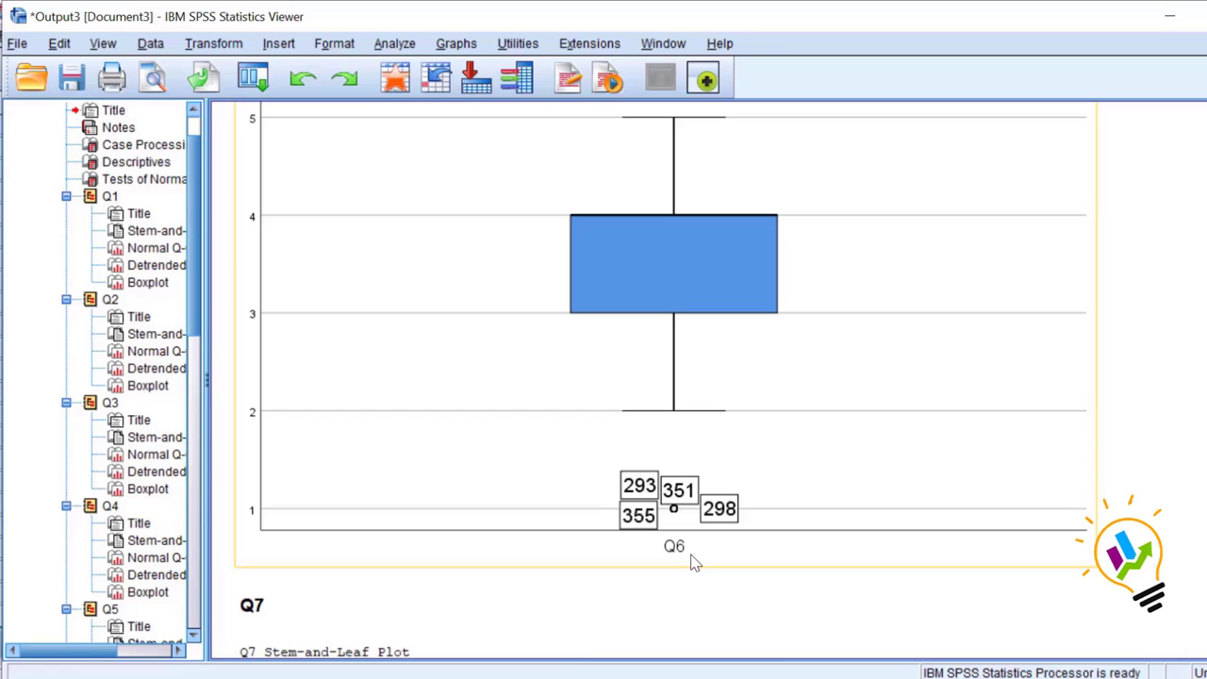
mouse_move(632, 499)
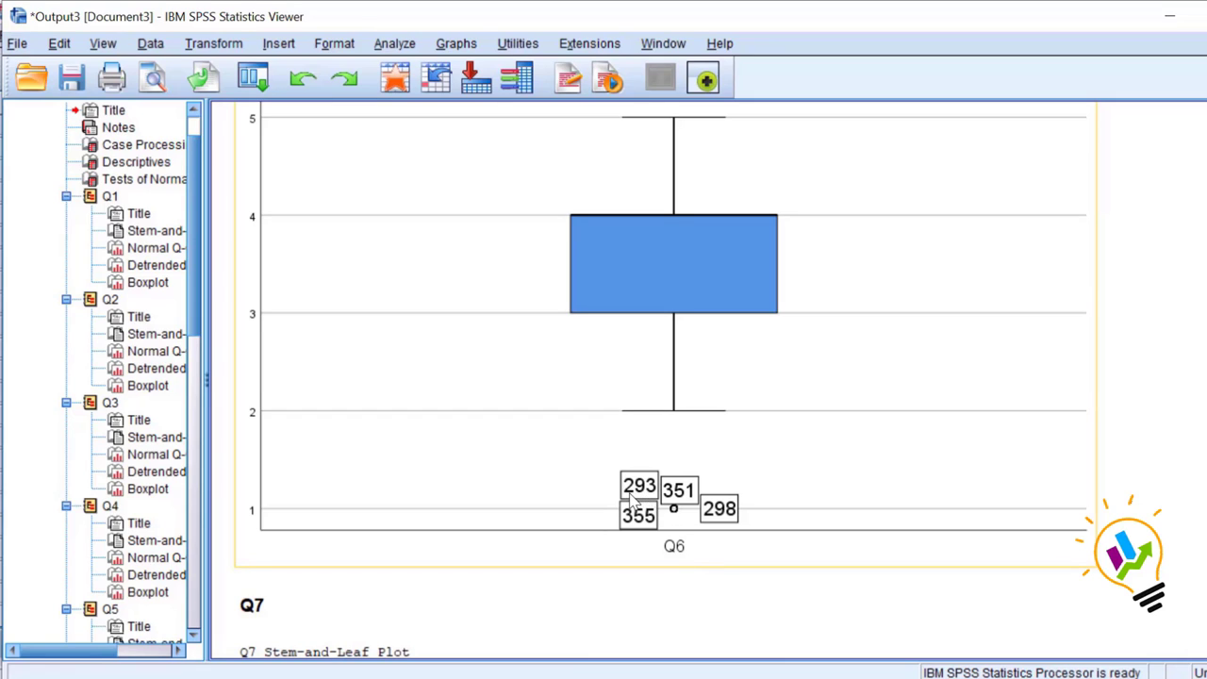
mouse_move(688, 498)
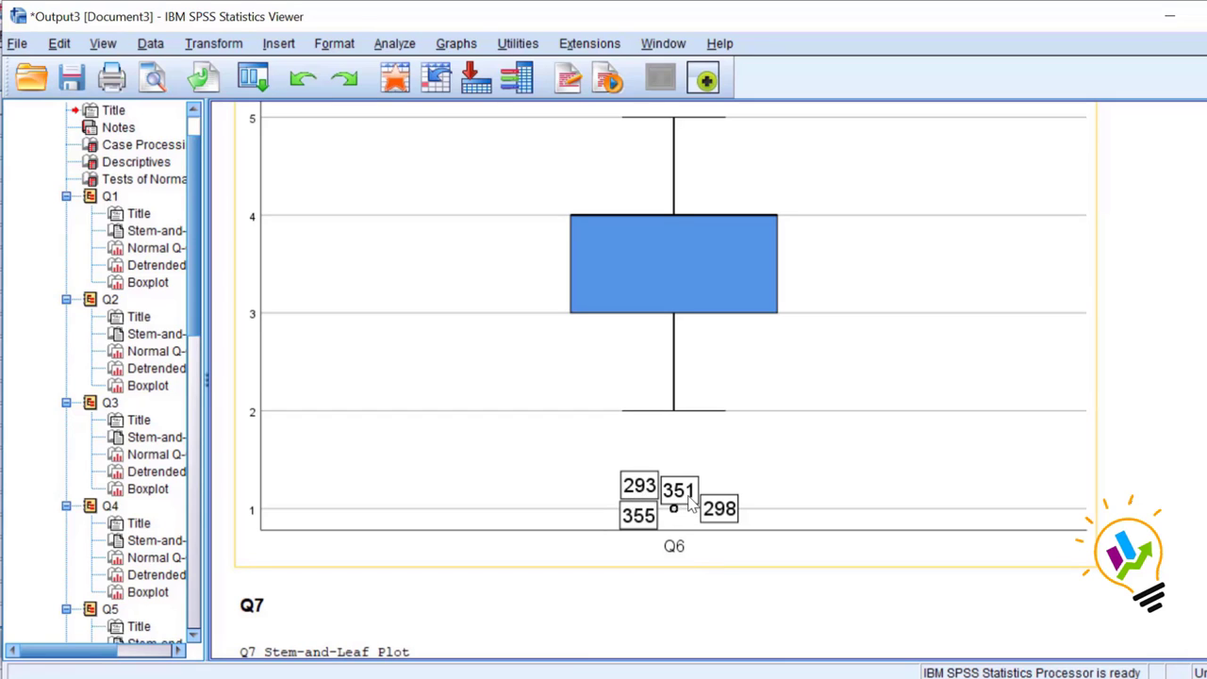
mouse_move(639, 526)
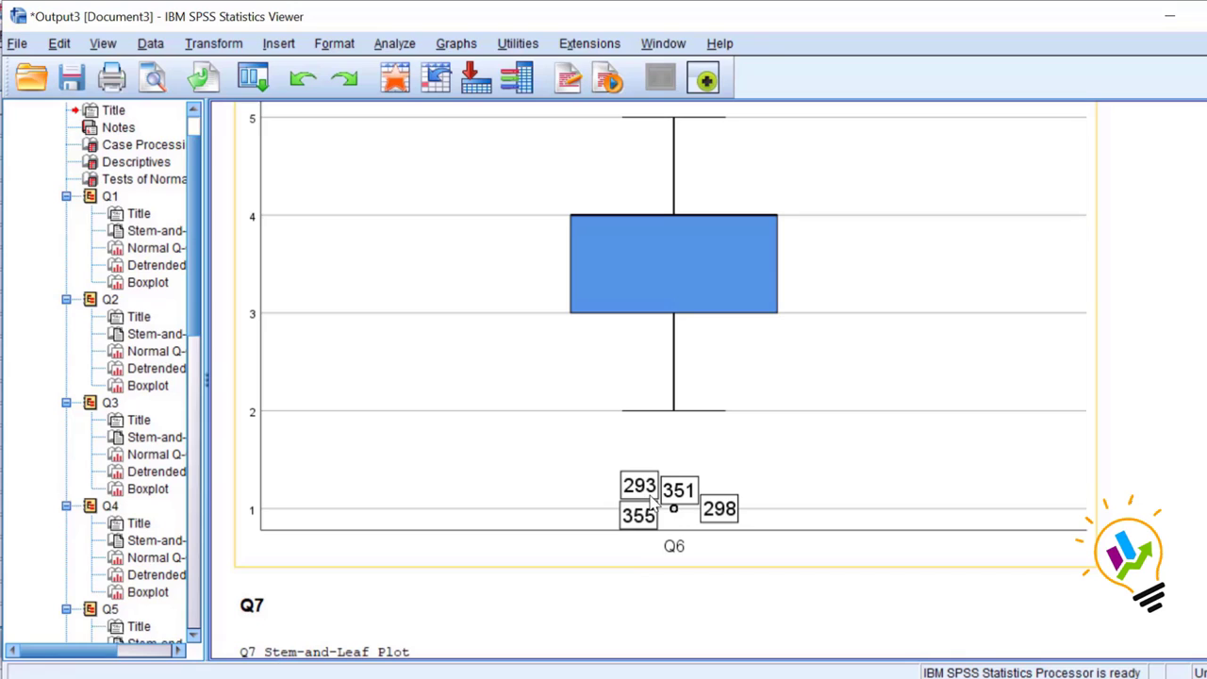
mouse_move(673, 510)
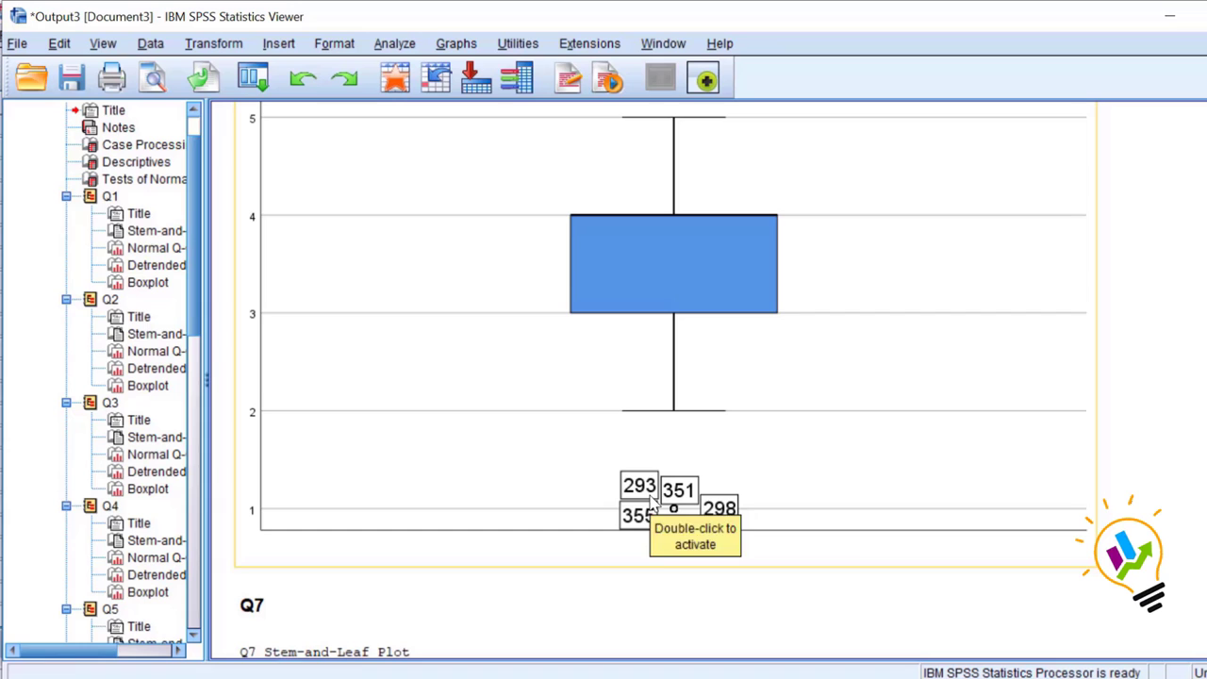
Scroll through the Q7–Q9 plots to the Q9 boxplot's low outliers.
scroll(down, 3)
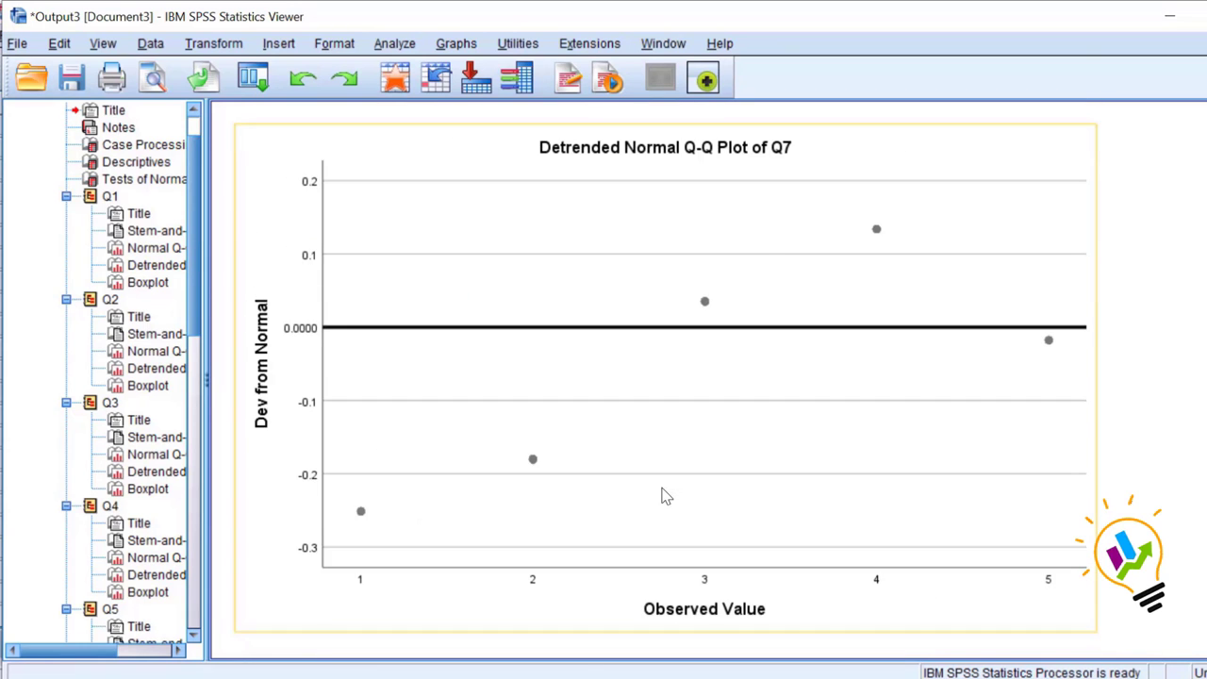
scroll(down, 3)
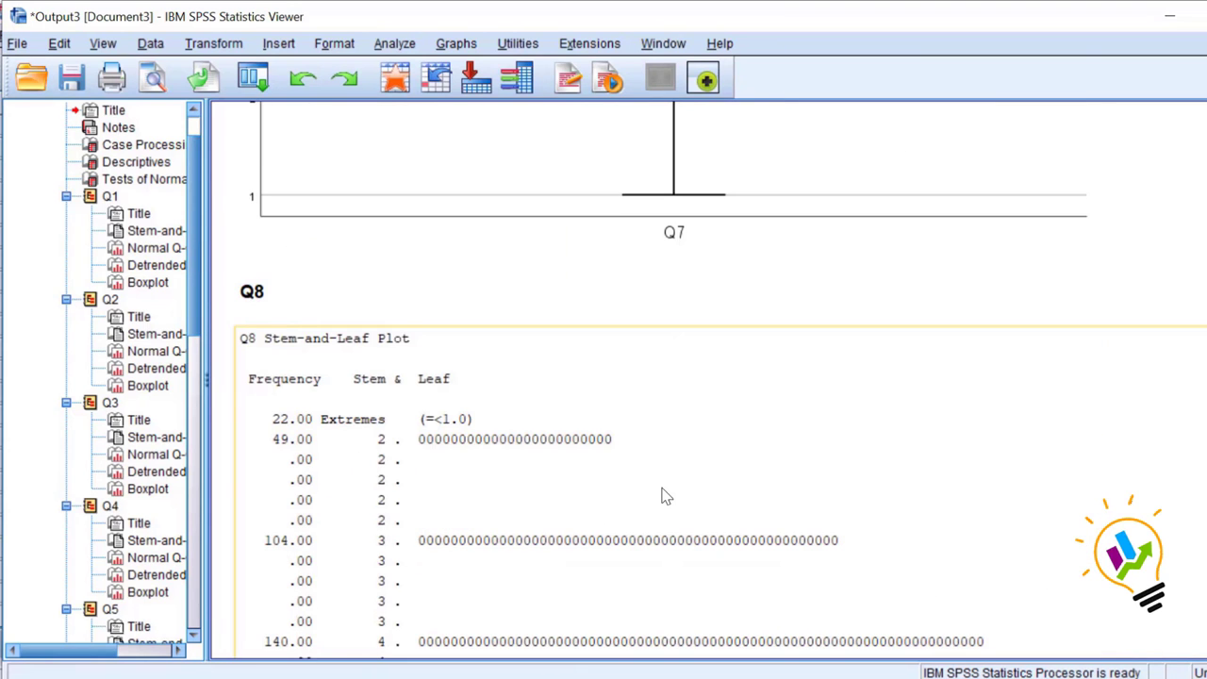
scroll(down, 3)
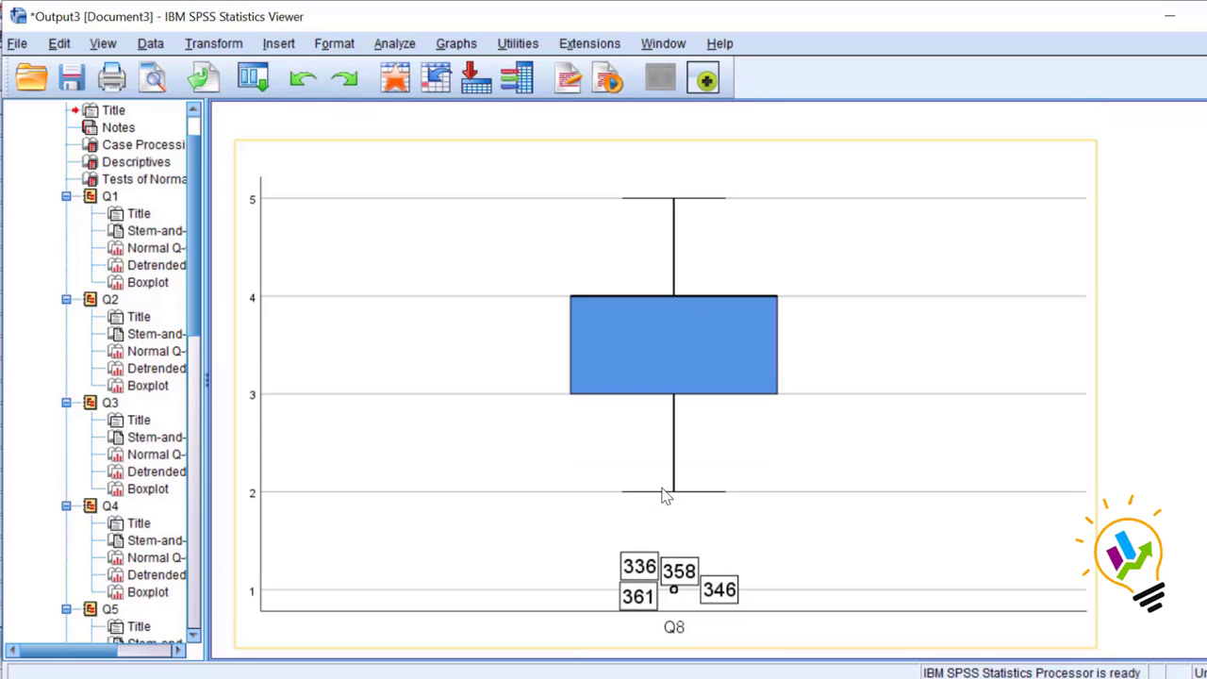
mouse_move(641, 577)
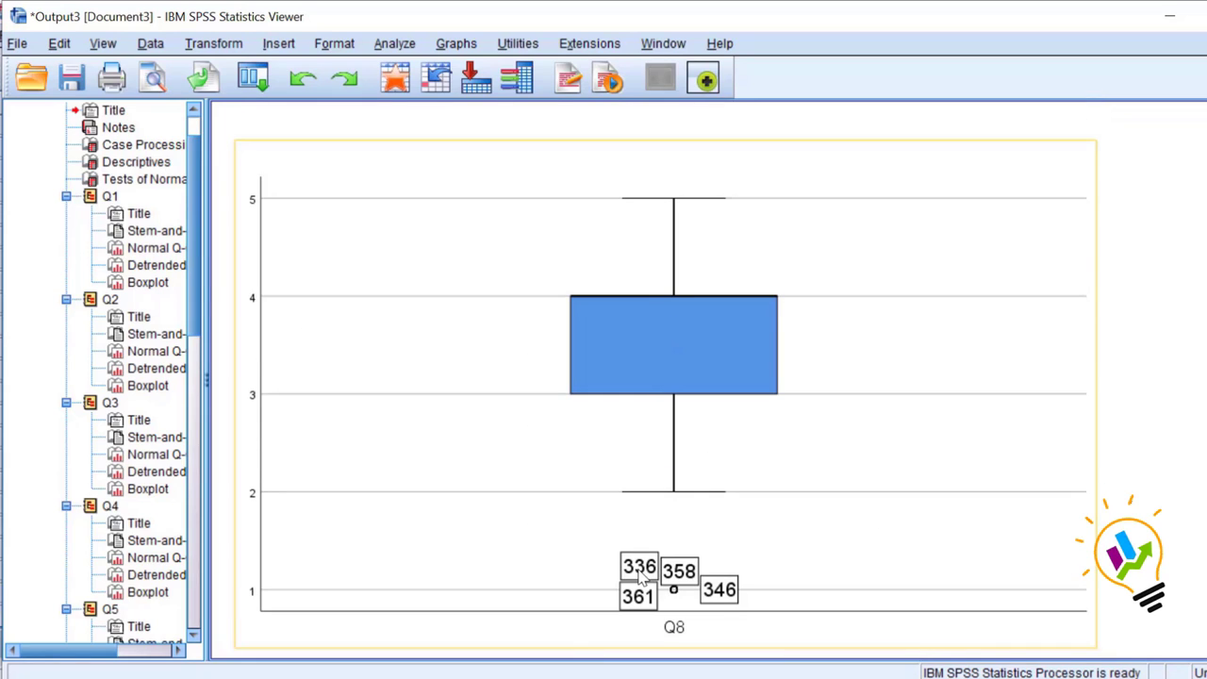
mouse_move(818, 573)
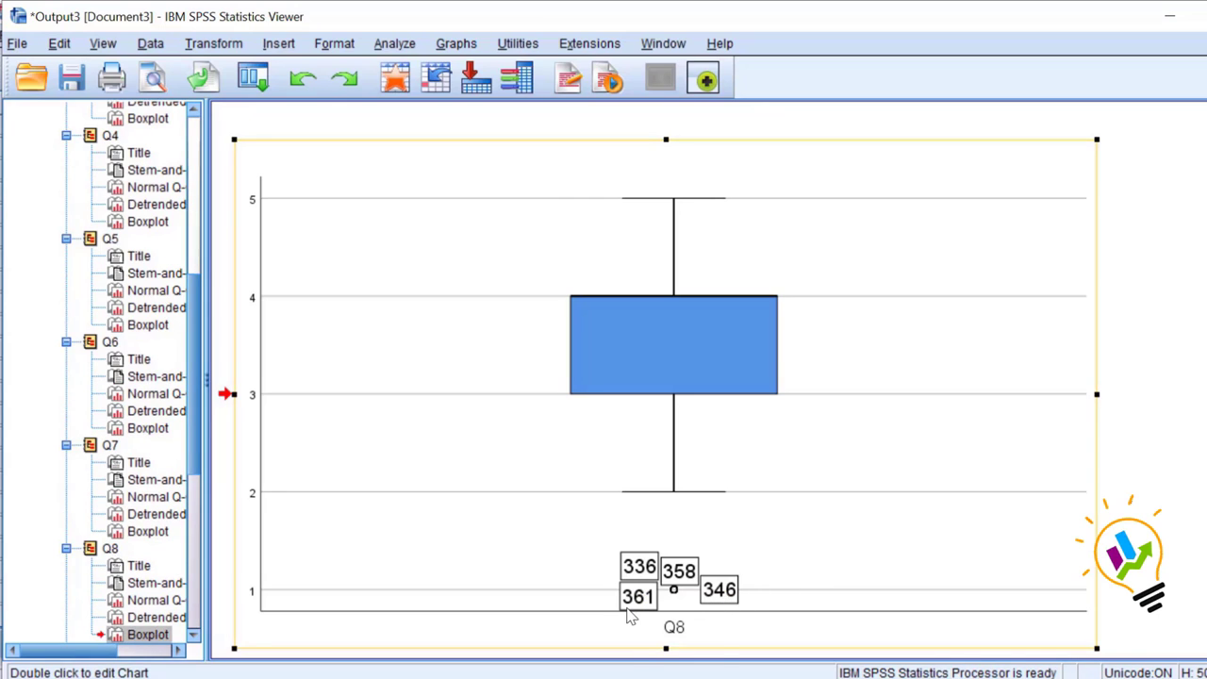
mouse_move(716, 573)
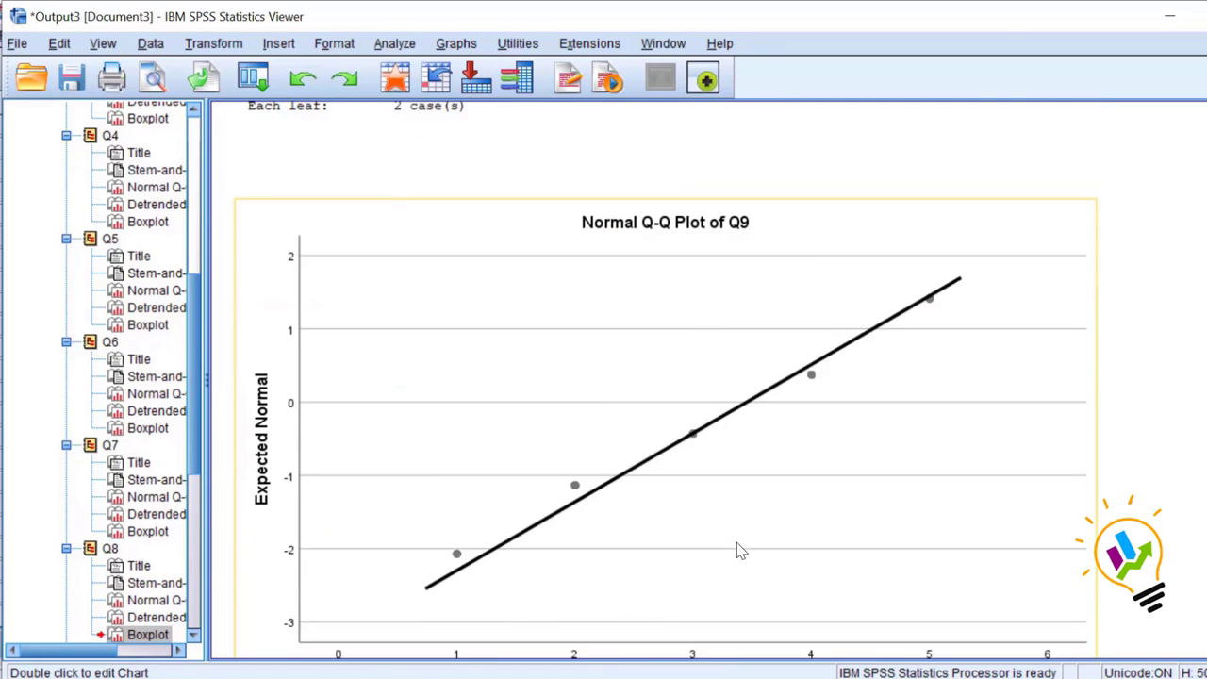
scroll(down, 3)
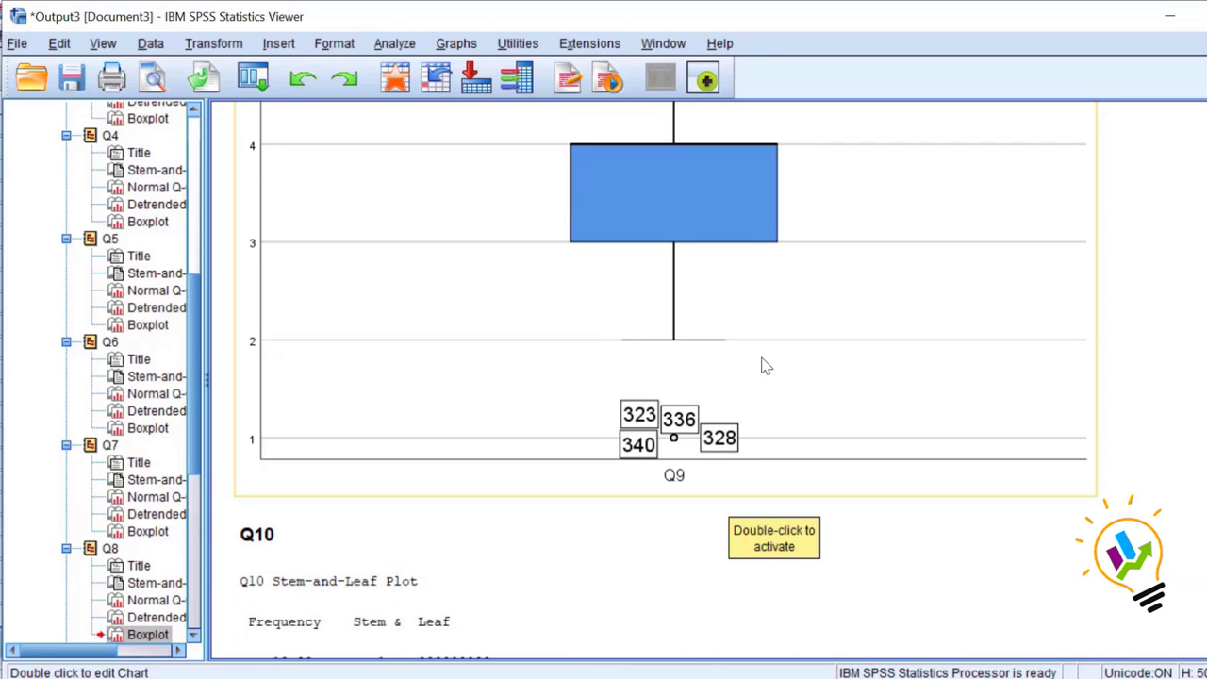
mouse_move(765, 366)
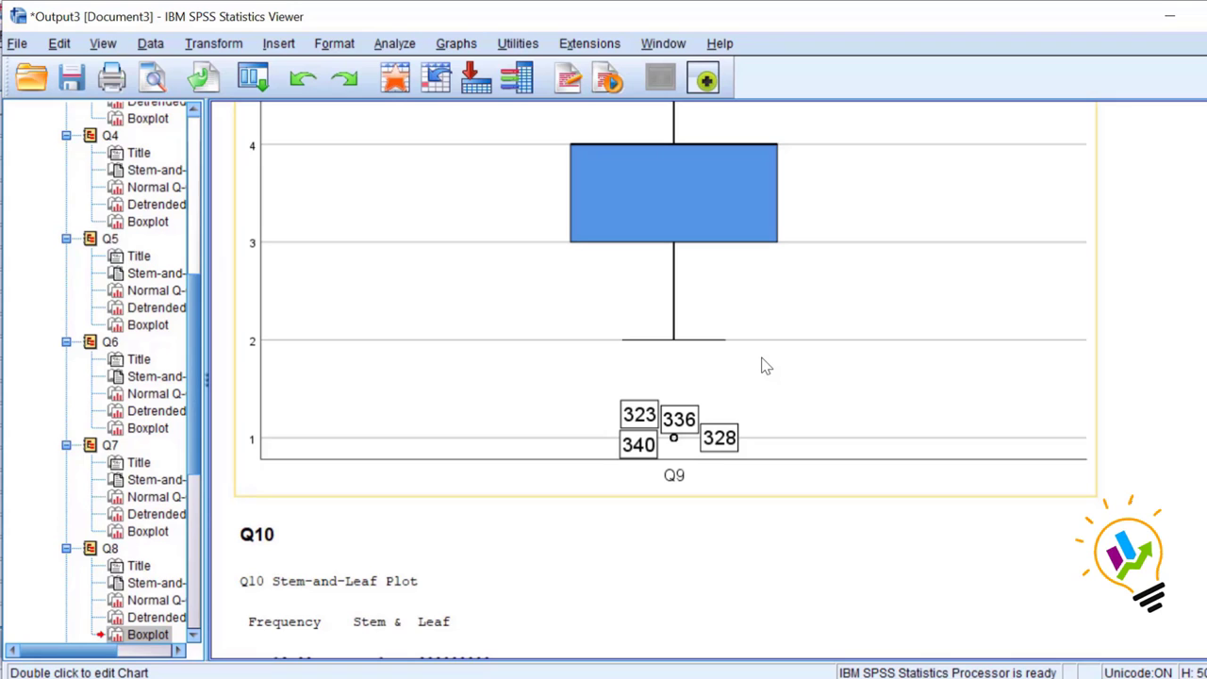
mouse_move(707, 669)
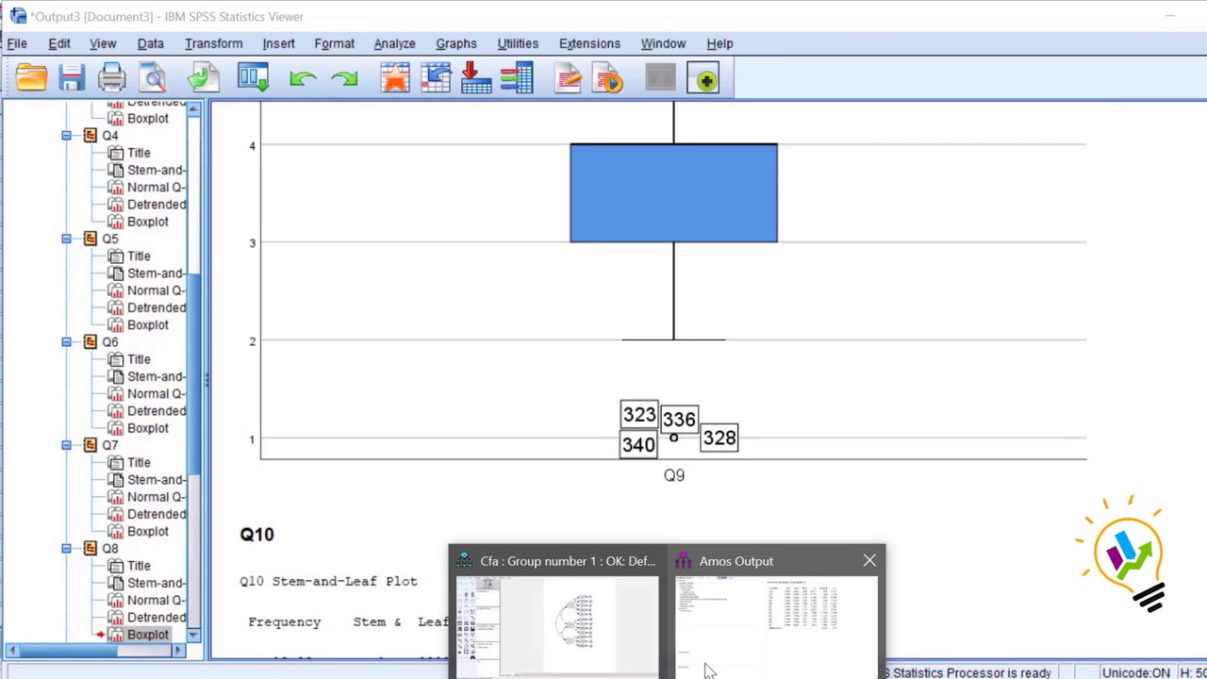
Return to the Amos output's normality table, multivariate kurtosis 1.614, c.r. .837.
click(773, 613)
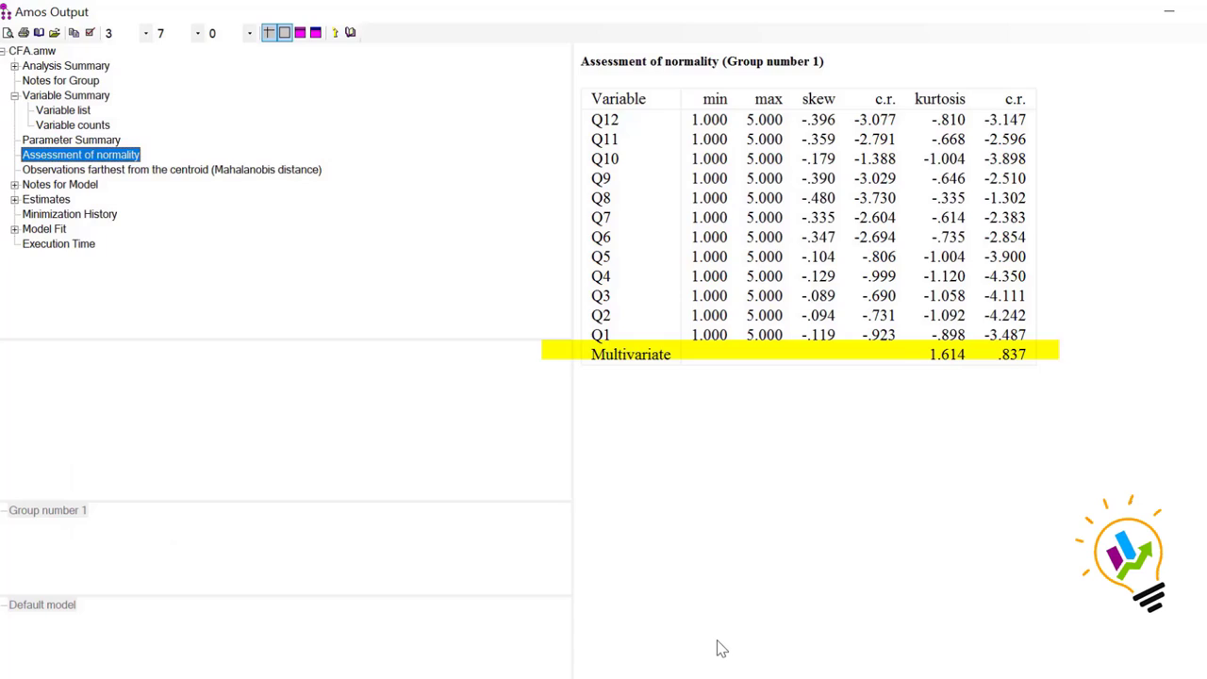
mouse_move(630, 361)
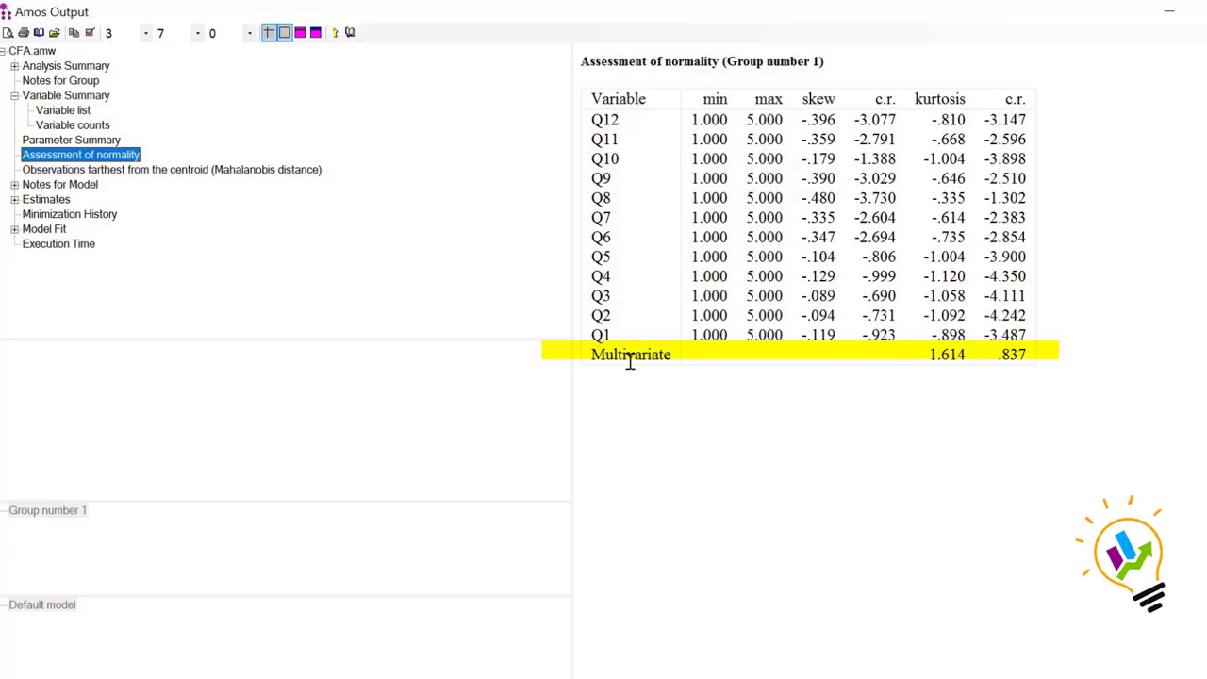
mouse_move(607, 363)
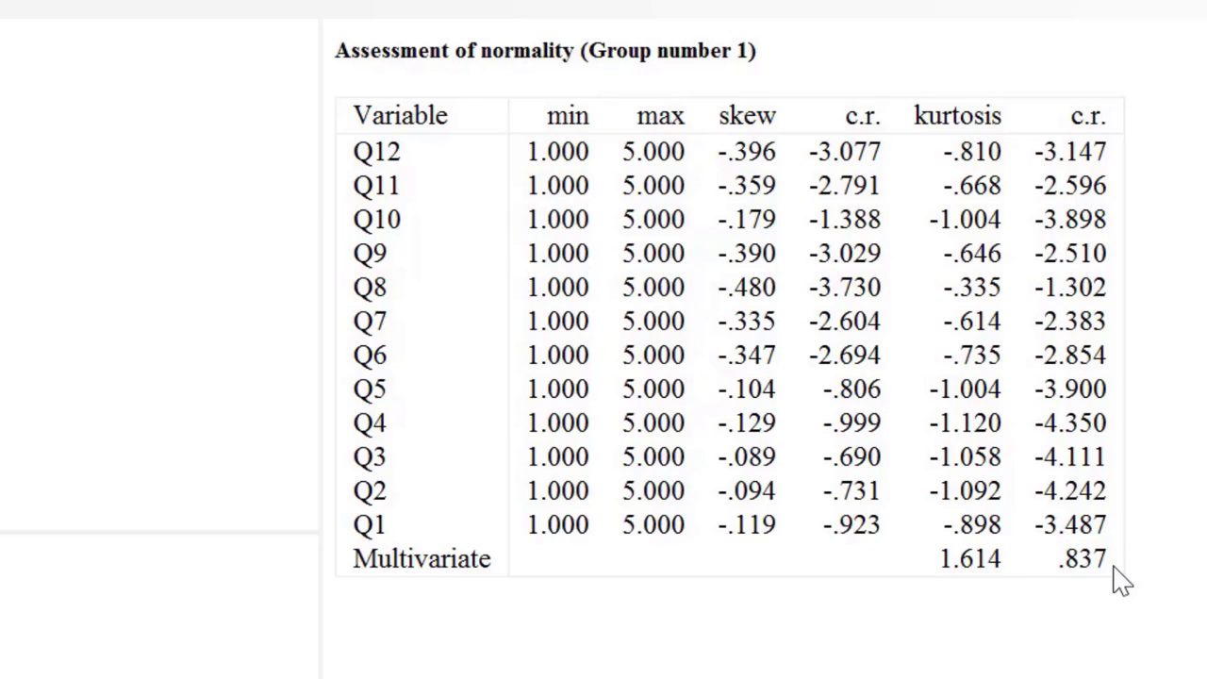
scroll(up, 3)
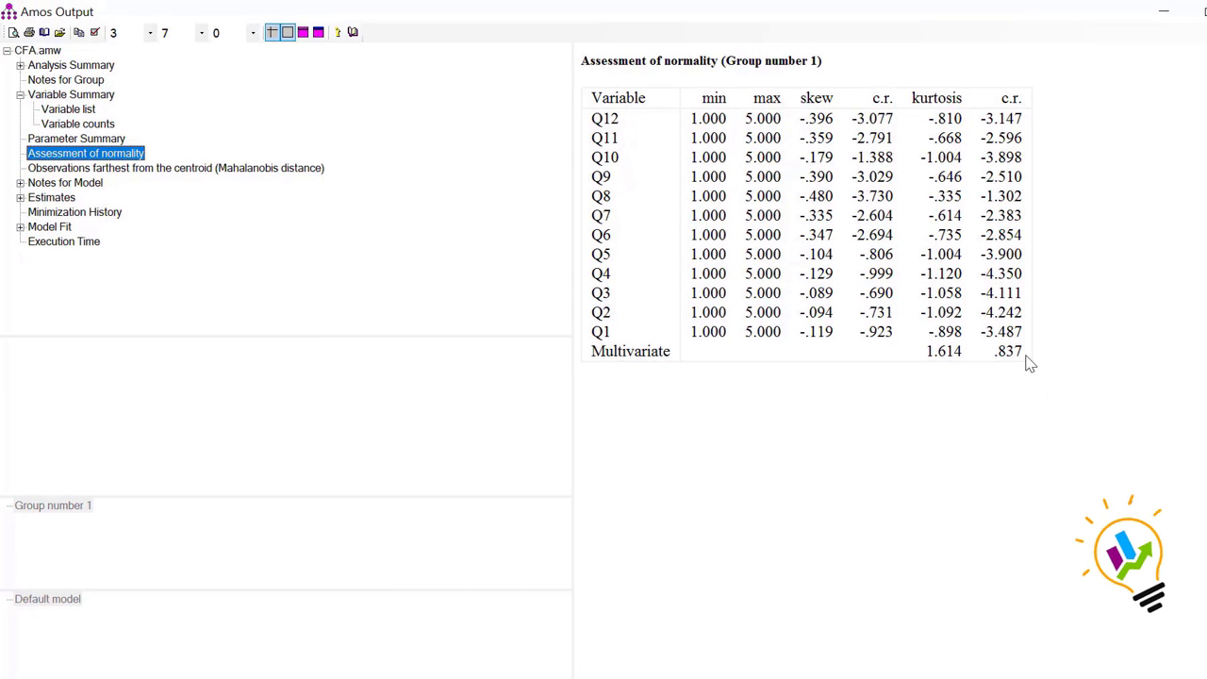
mouse_move(844, 441)
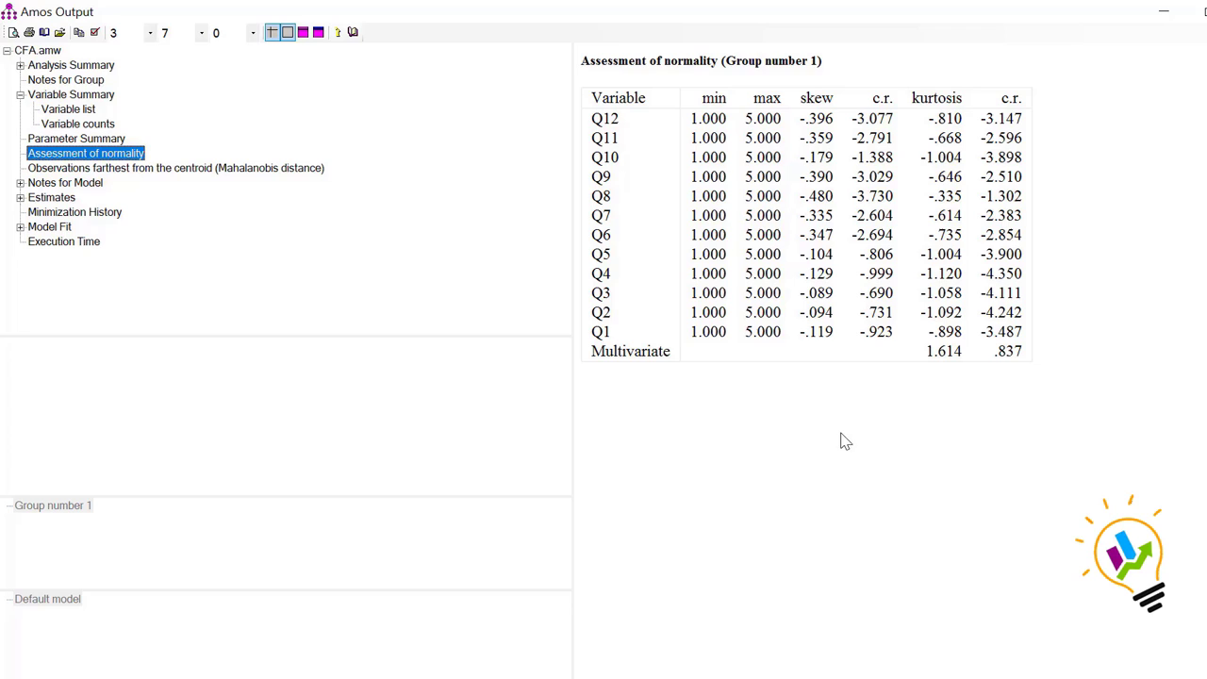
mouse_move(175, 167)
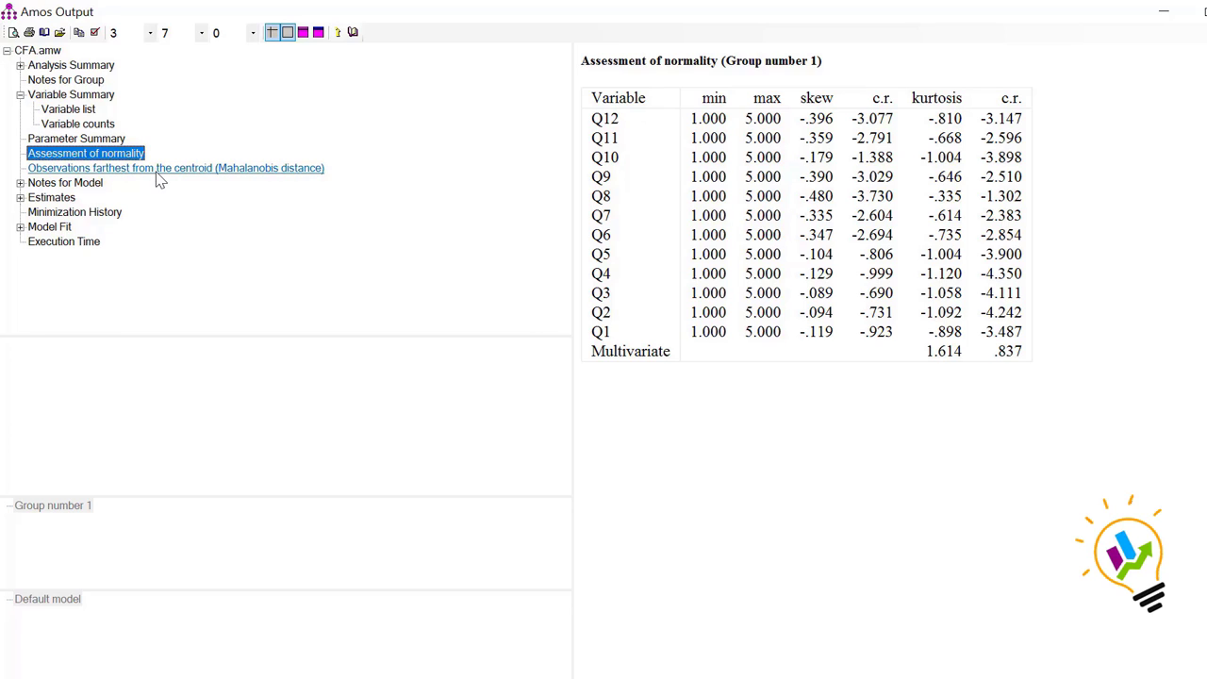
List observations by Mahalanobis d-squared, led by case 85 at 24.047.
click(175, 168)
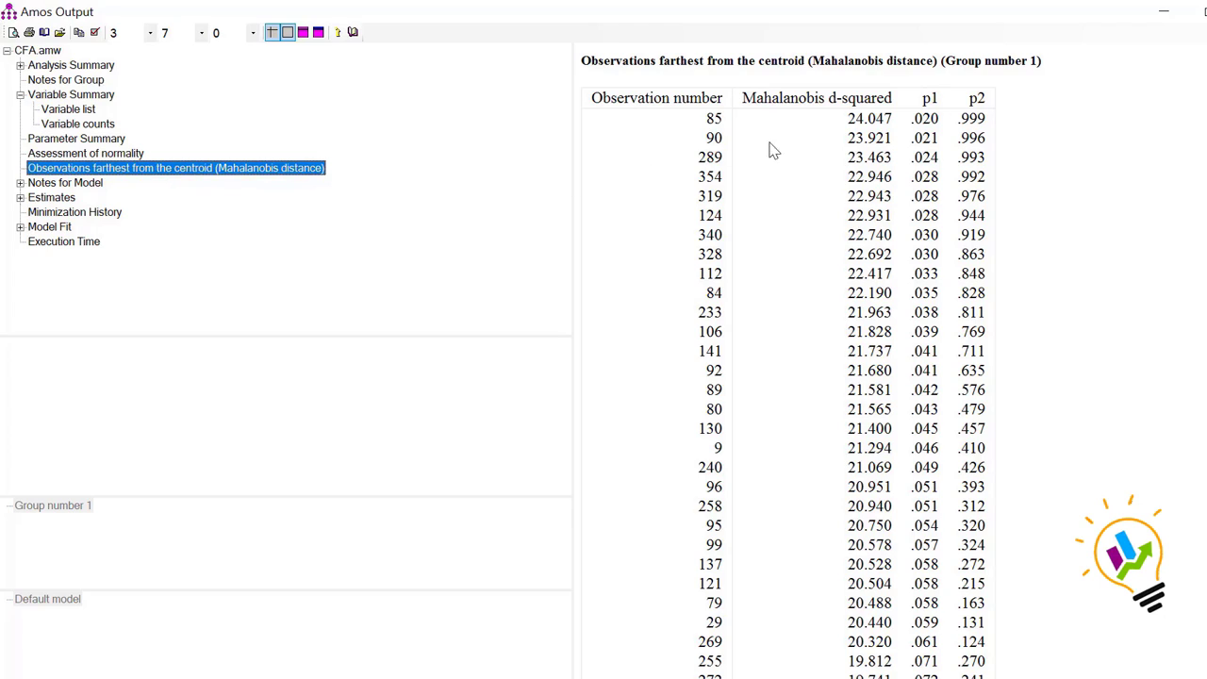
mouse_move(901, 273)
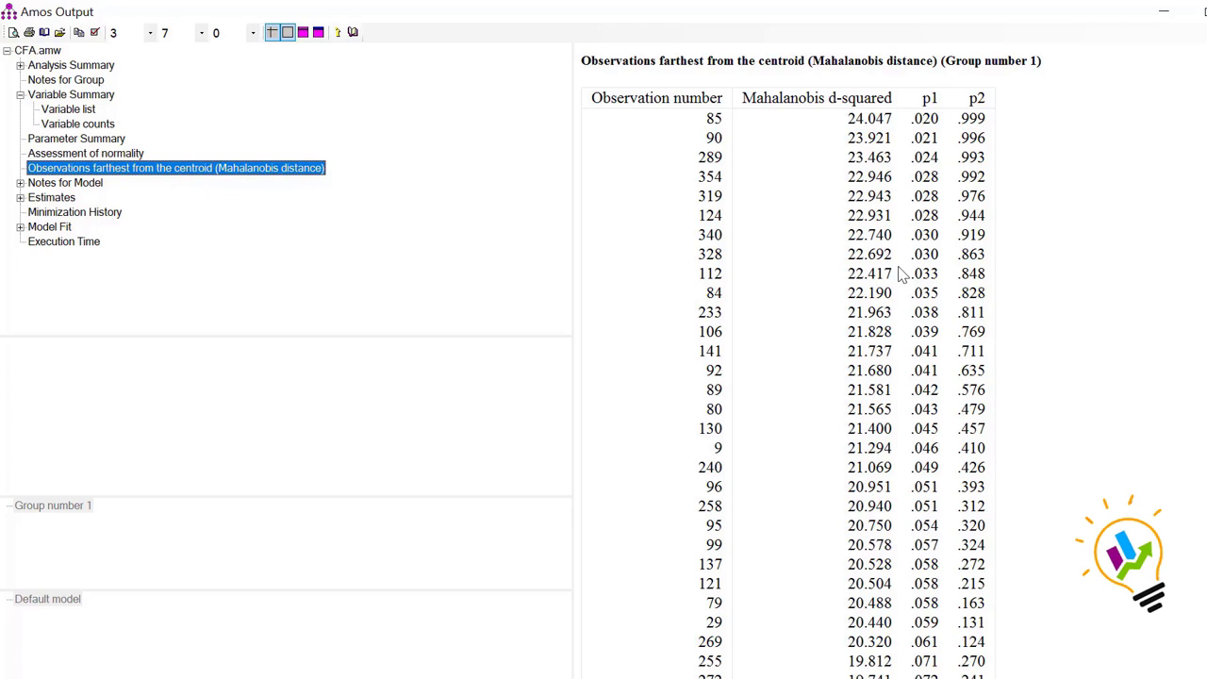
mouse_move(665, 170)
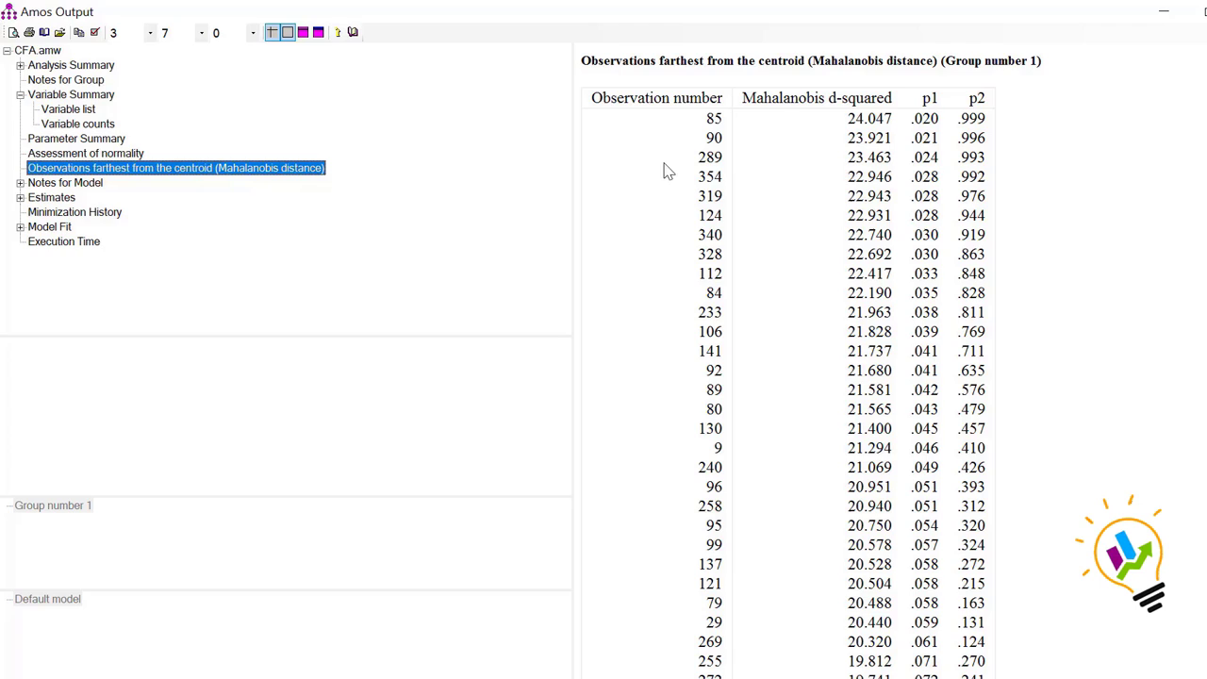
mouse_move(829, 126)
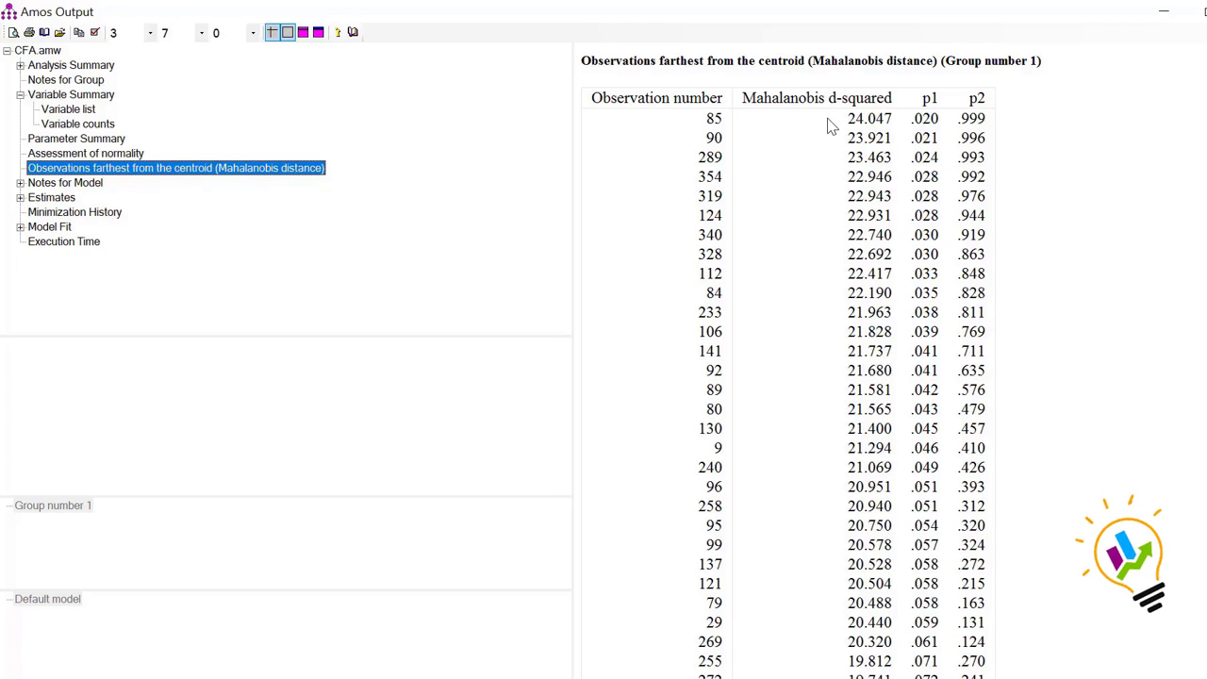
mouse_move(842, 375)
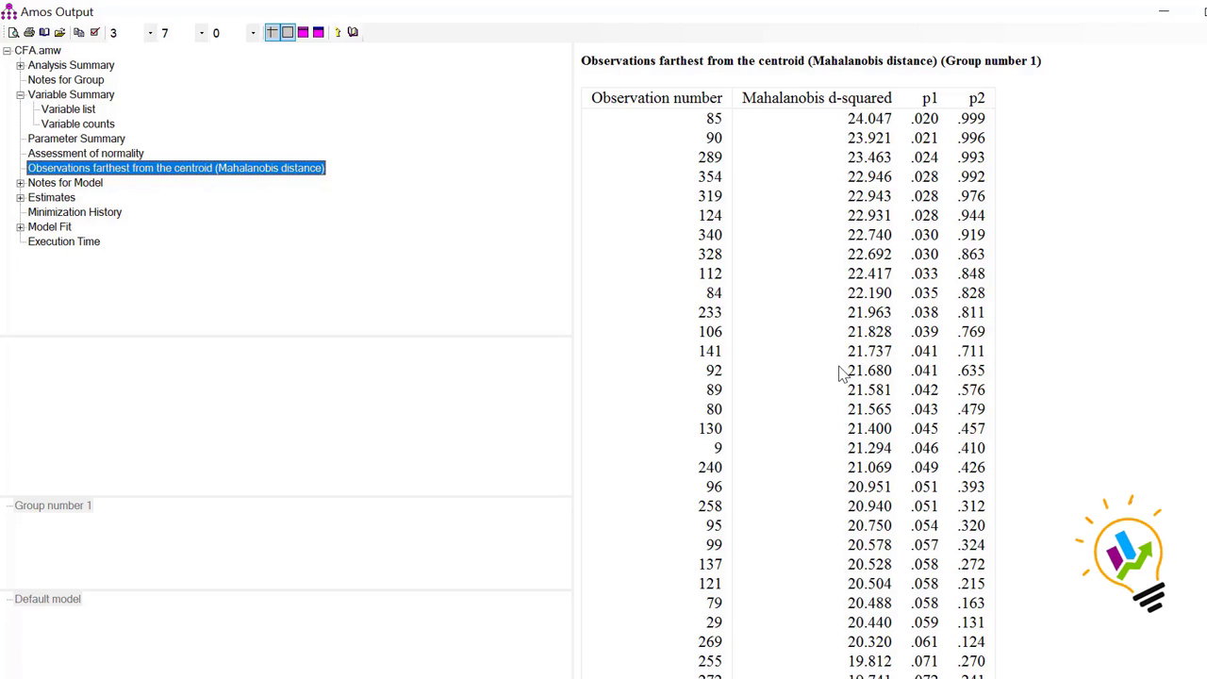
mouse_move(833, 131)
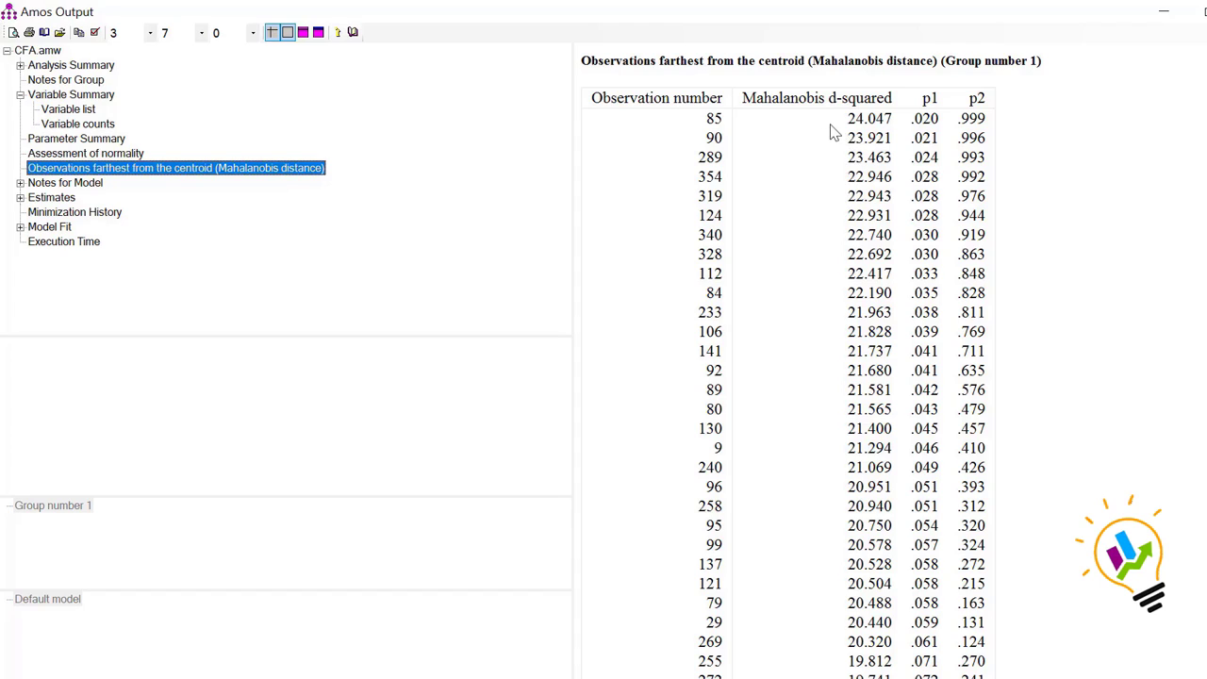
mouse_move(825, 127)
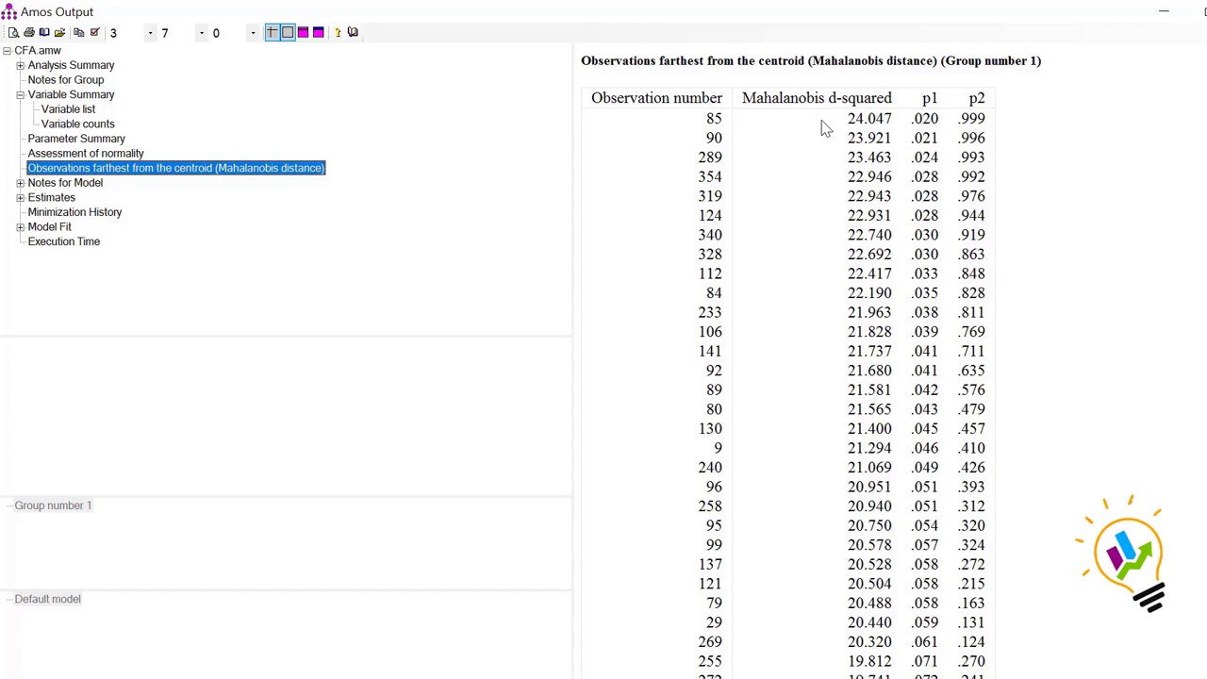